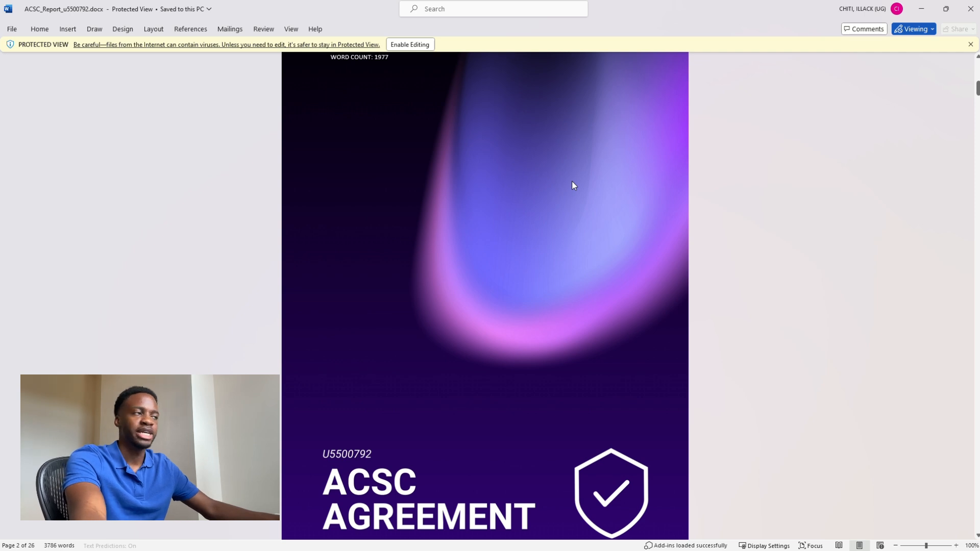
Page down the ACSC report from the cover through the contents, introduction and project scope.
scroll(down, 3)
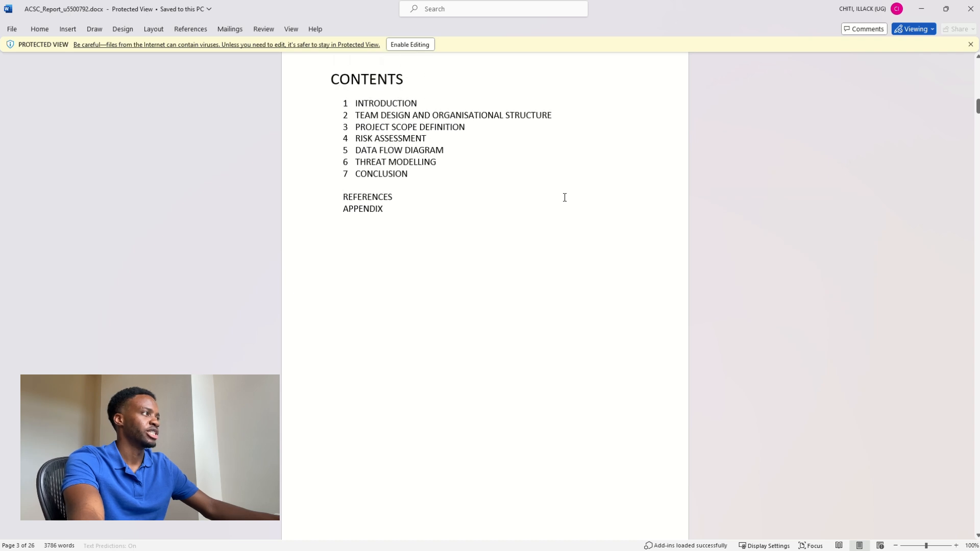
scroll(down, 3)
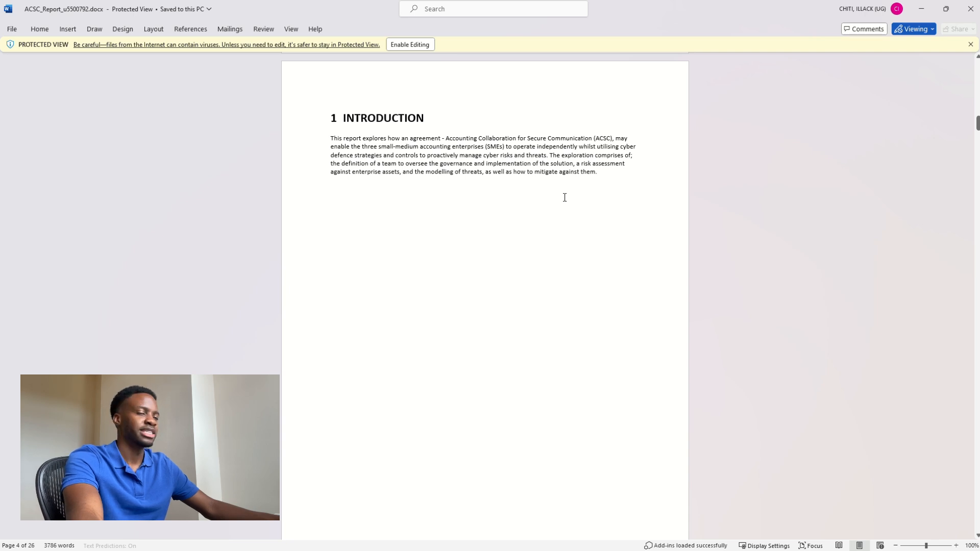
scroll(down, 3)
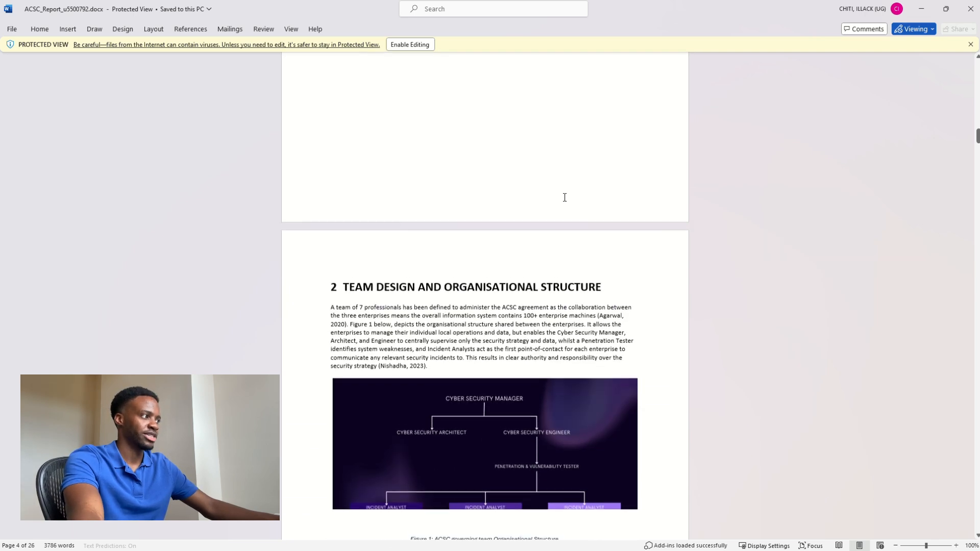
scroll(down, 3)
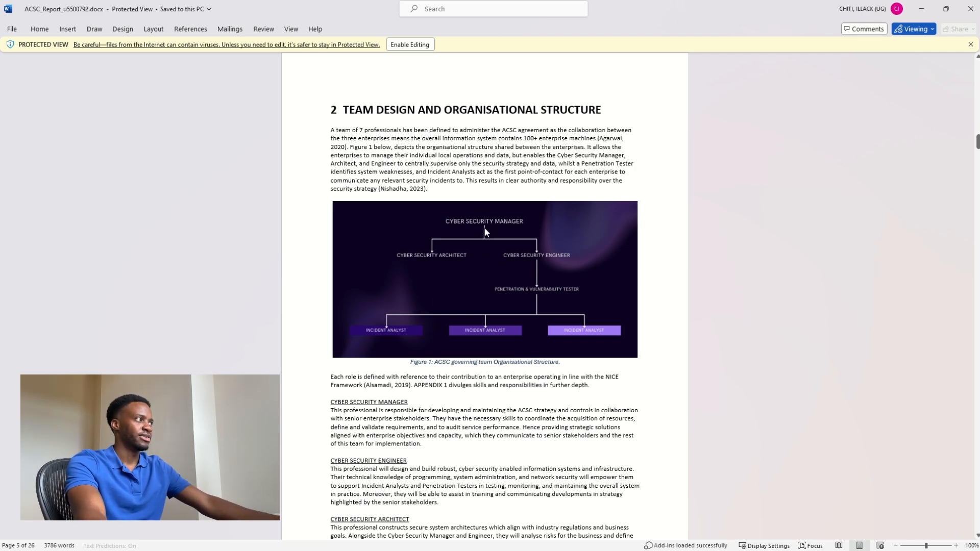
scroll(down, 3)
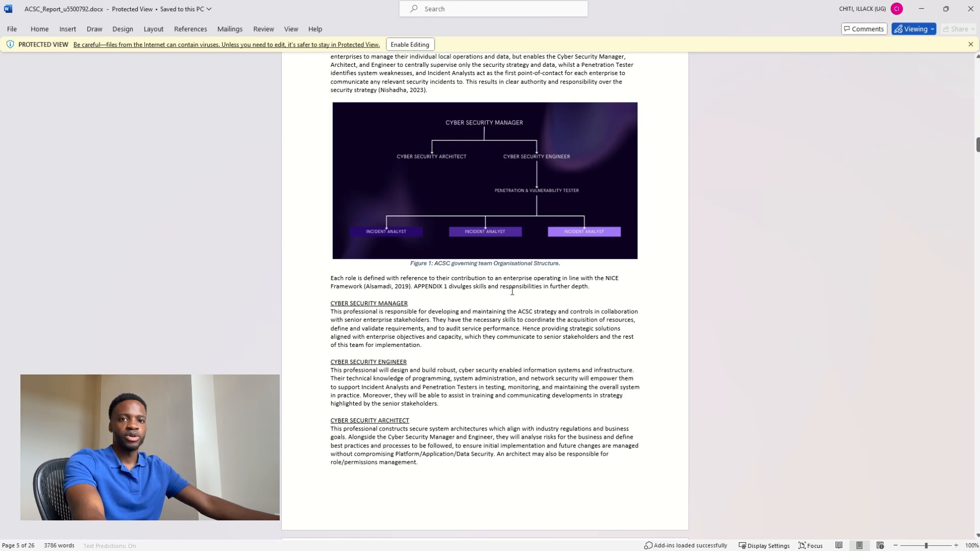
scroll(down, 3)
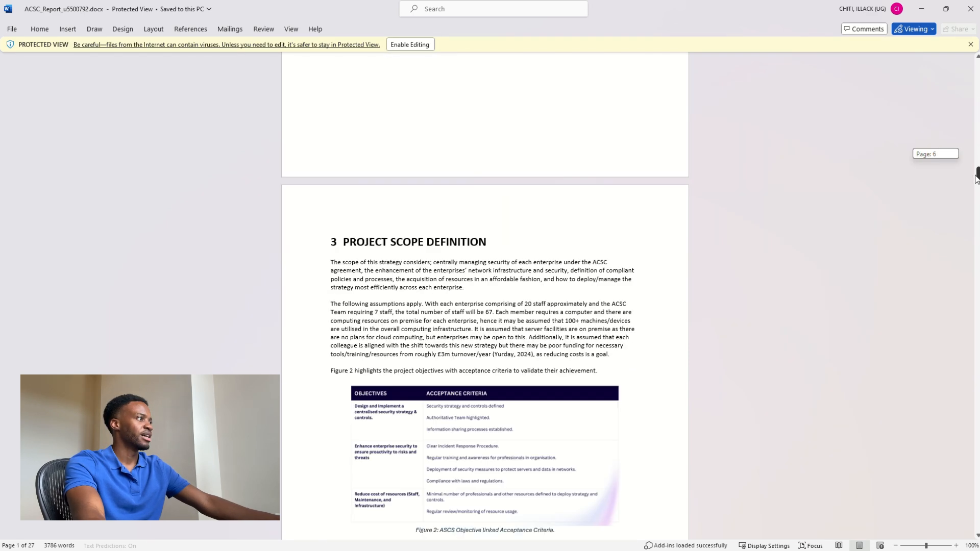
Continue down through the risk assessment sections to section 7 Conclusion.
scroll(down, 3)
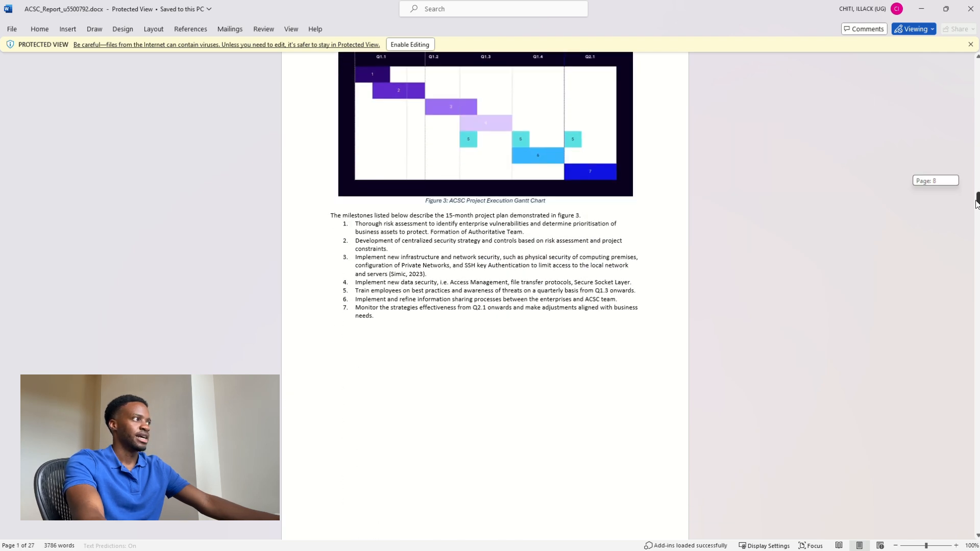
scroll(down, 3)
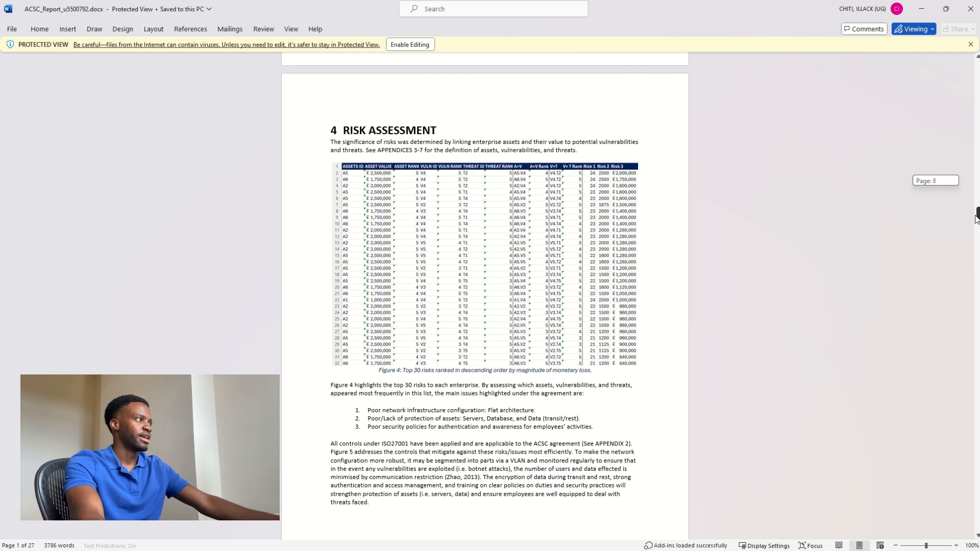
scroll(down, 3)
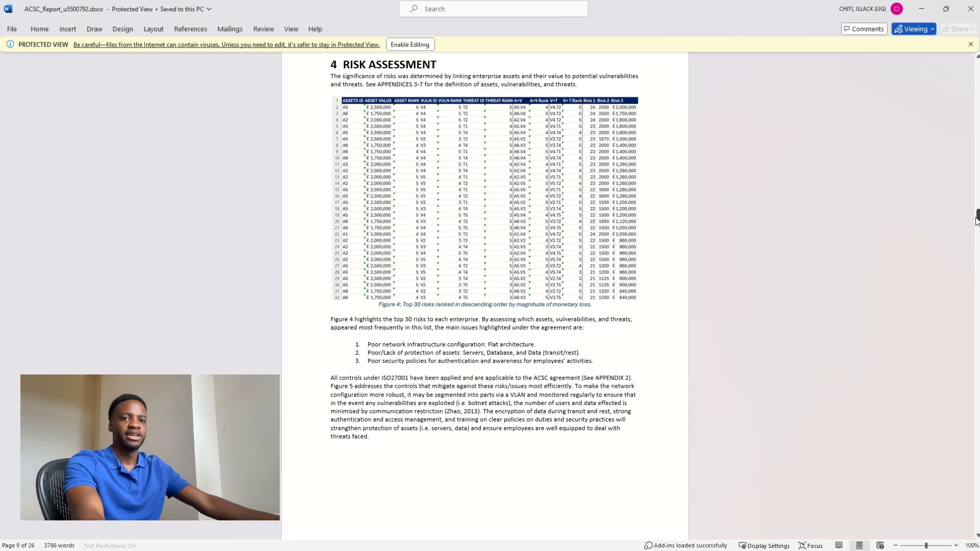
scroll(down, 3)
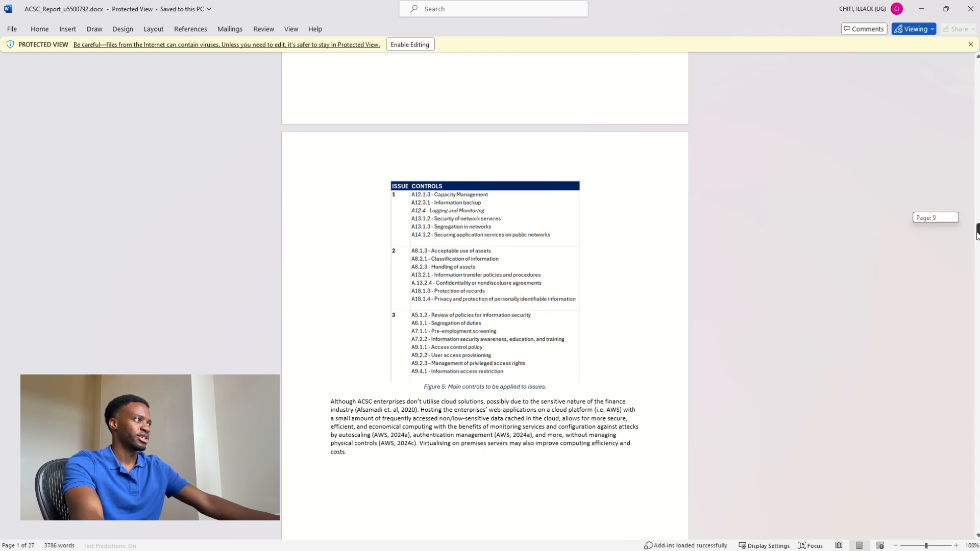
scroll(down, 3)
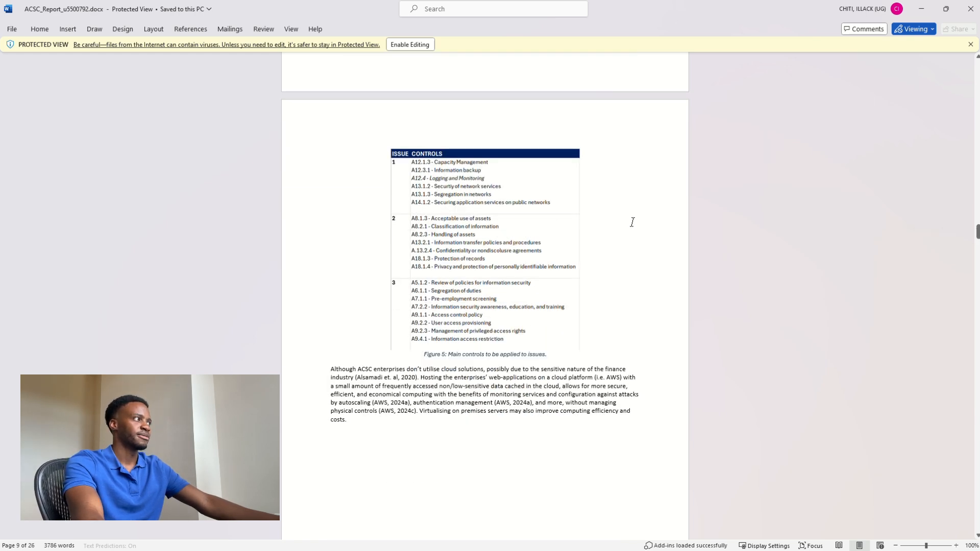
mouse_move(681, 220)
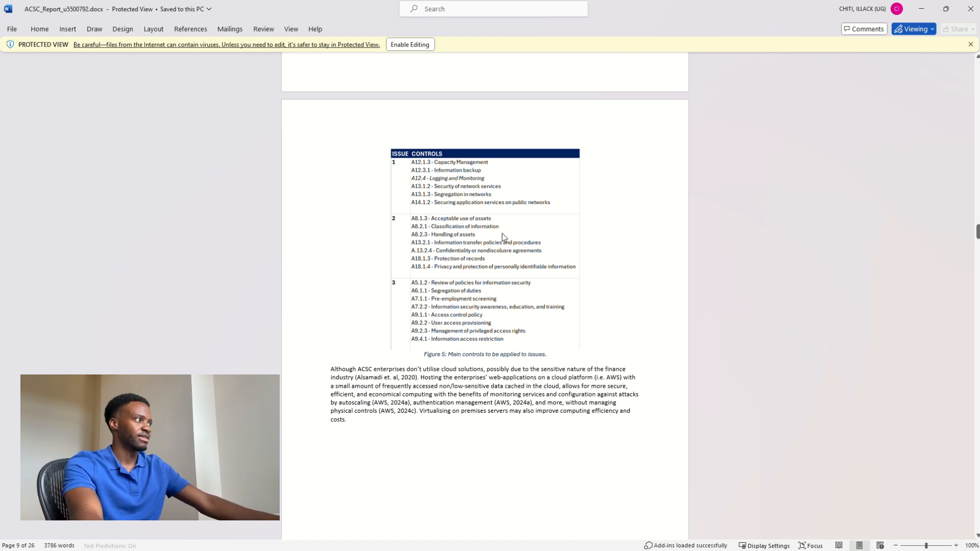
scroll(down, 3)
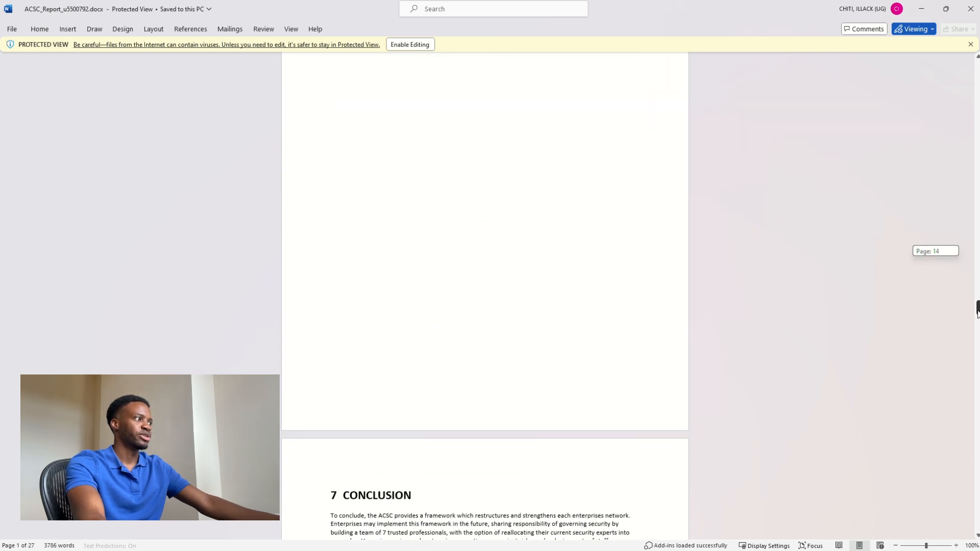
Bring the Yeknas Karz WM261 business proposal document up at its title page.
scroll(down, 3)
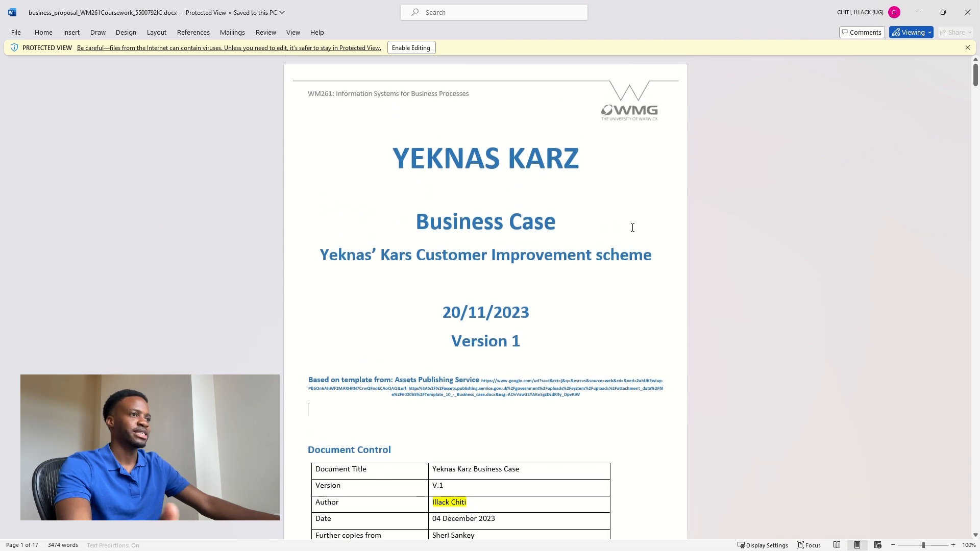
Scroll through the business case's opening and financial sections.
scroll(down, 3)
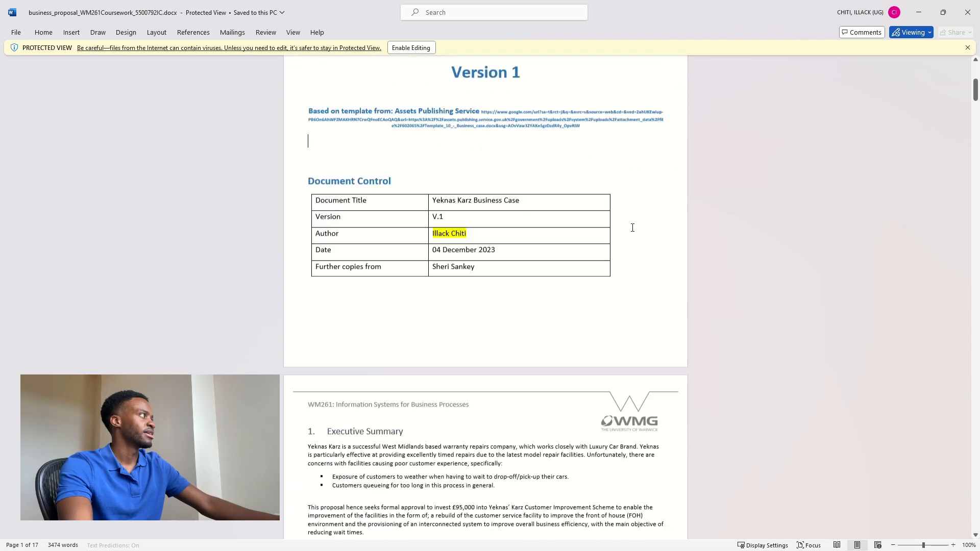
scroll(down, 3)
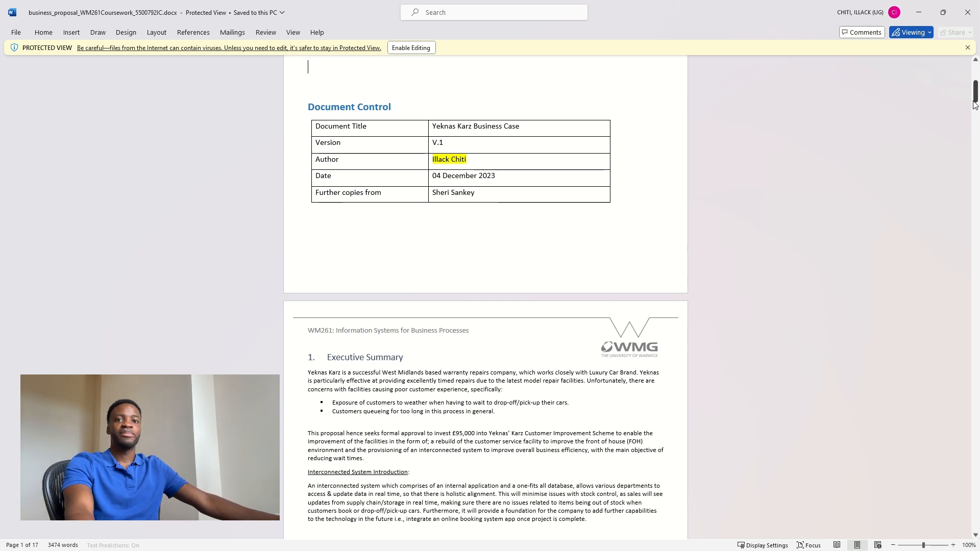
scroll(down, 3)
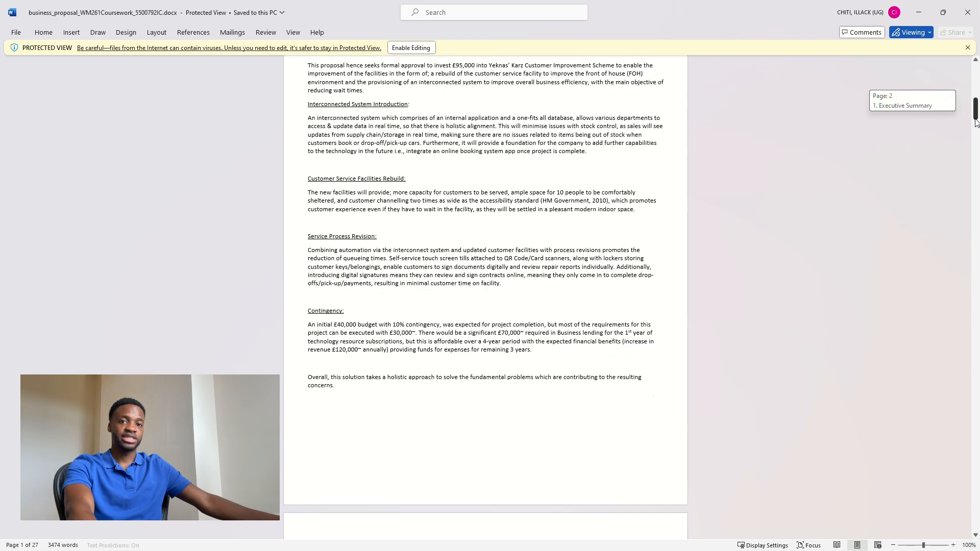
scroll(down, 3)
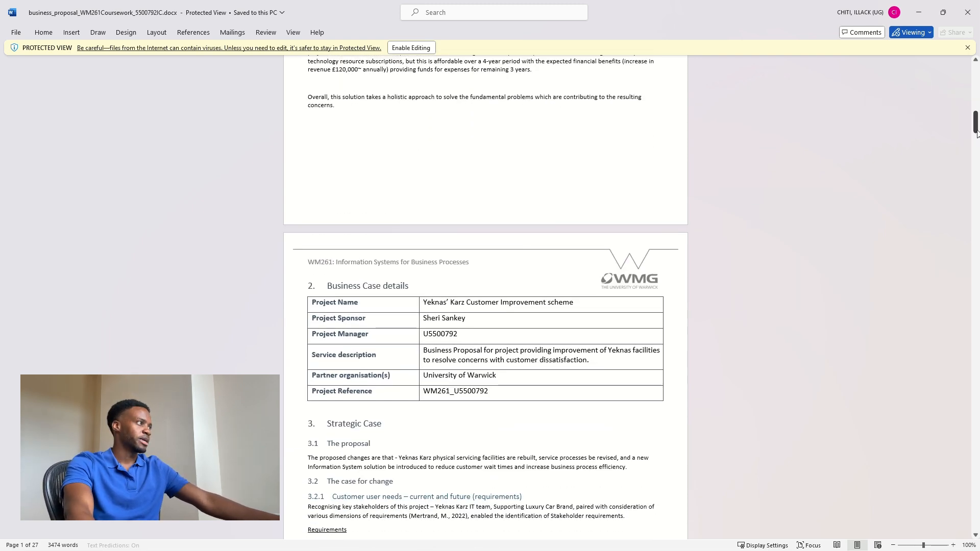
scroll(down, 3)
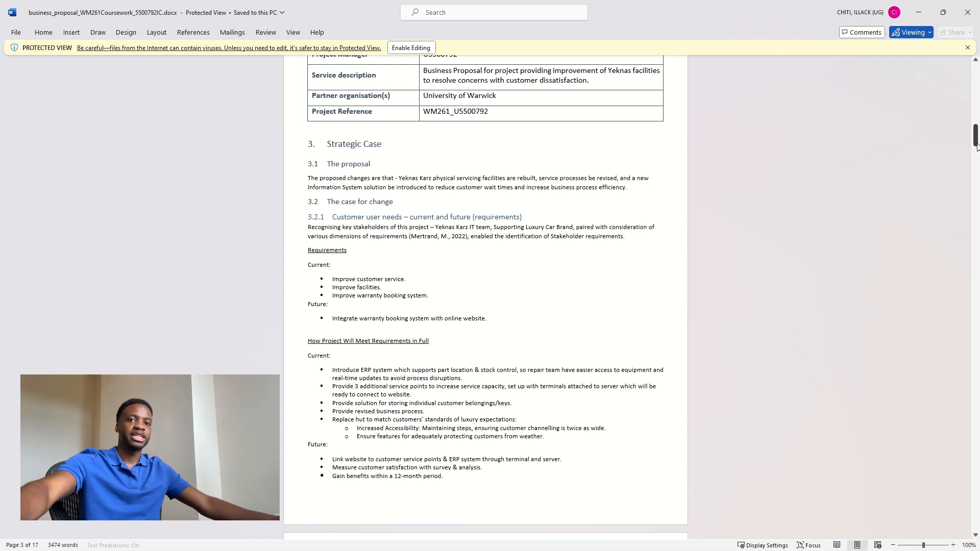
Read on through the governance sections to section 5 before moving to the LFB Database Design report.
scroll(down, 3)
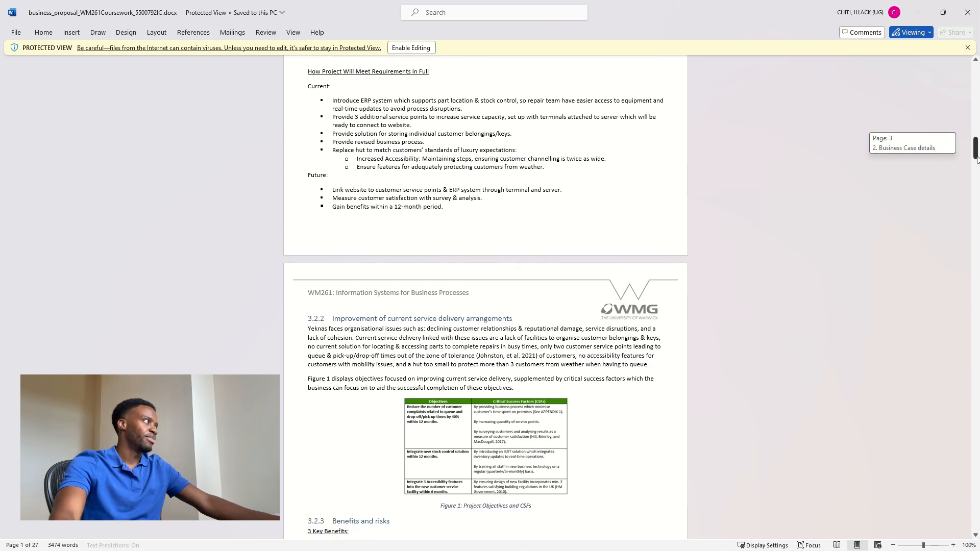
scroll(down, 3)
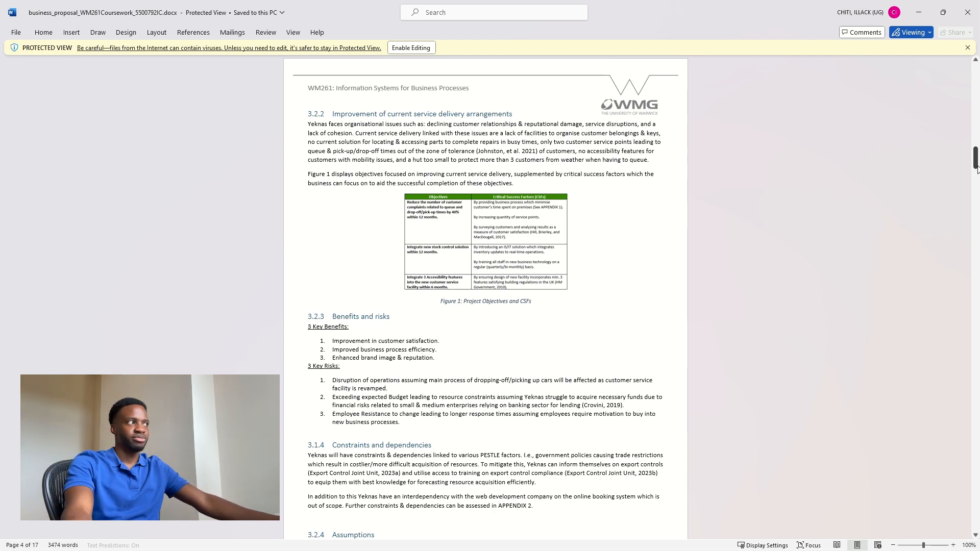
scroll(down, 3)
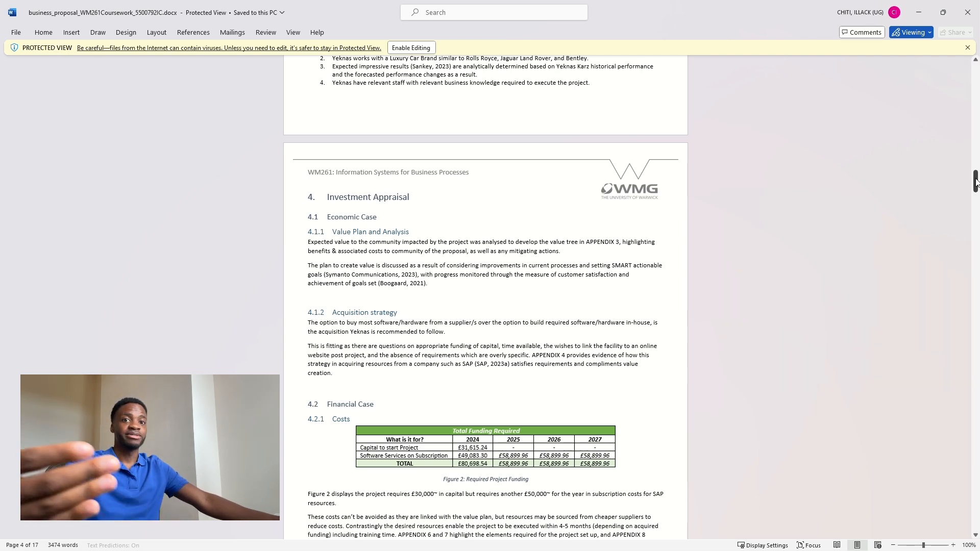
scroll(down, 3)
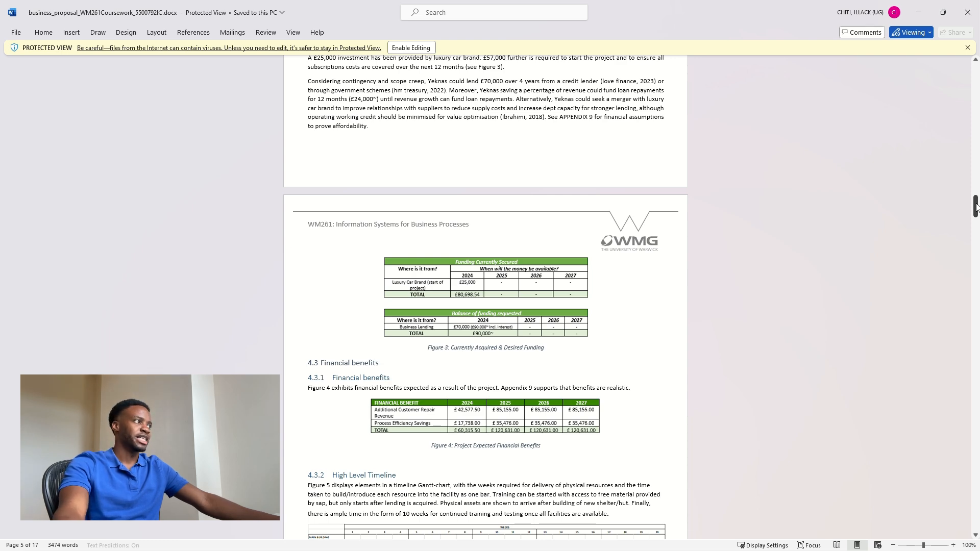
scroll(down, 3)
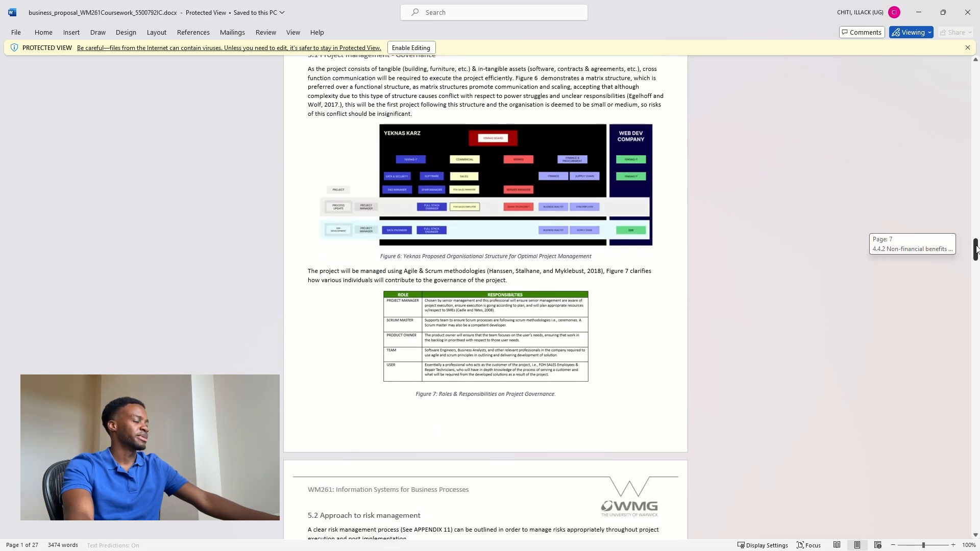
scroll(down, 3)
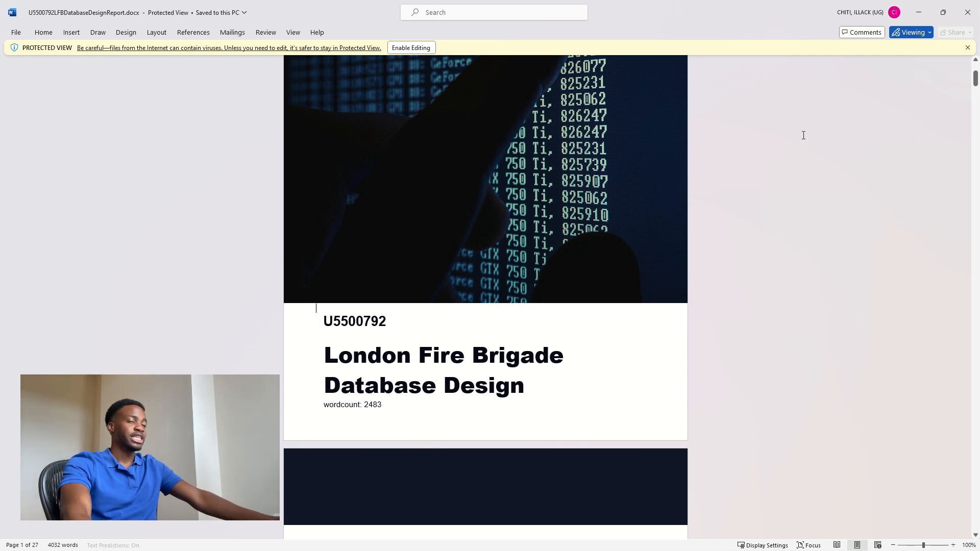
mouse_move(734, 263)
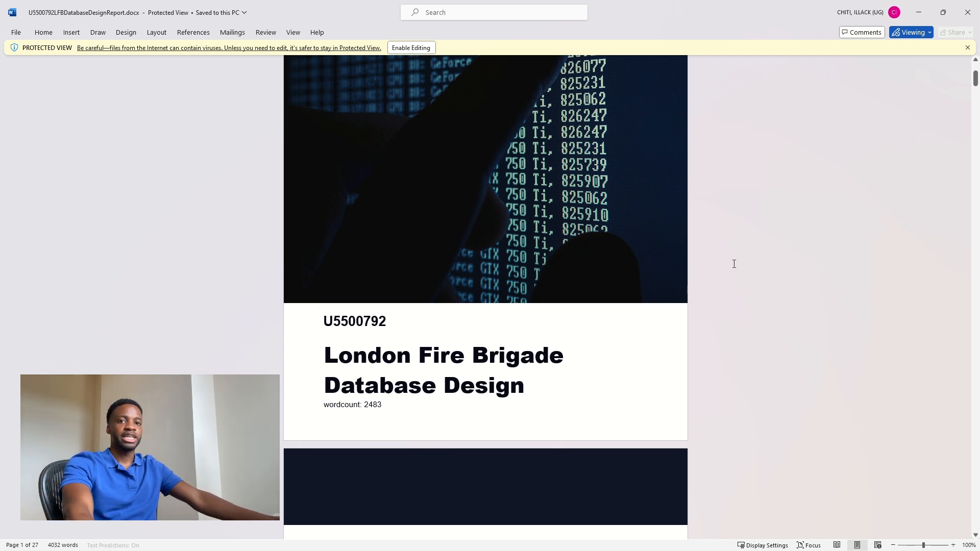
Scroll from the requirements analysis past the Figure 1 EER diagram and Figure 2 relational schema.
scroll(down, 3)
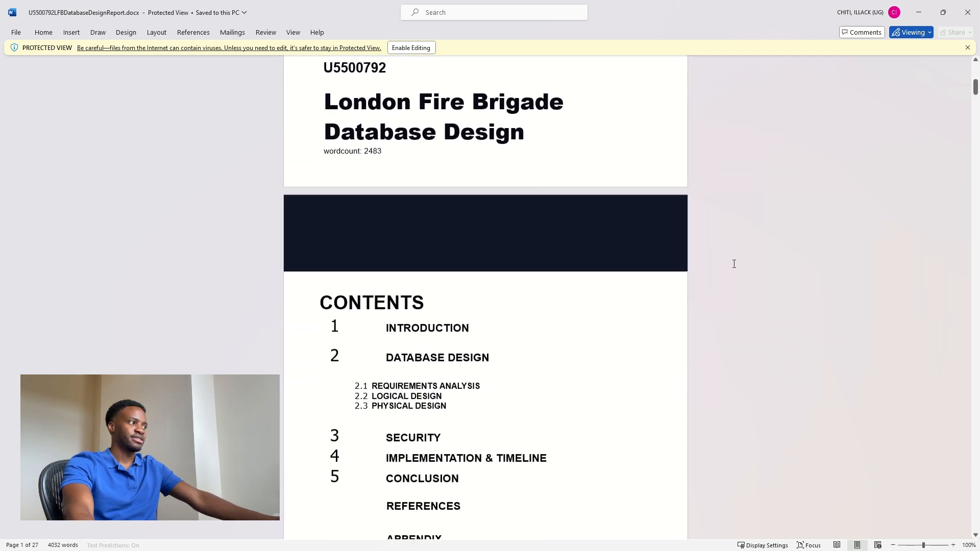
scroll(down, 3)
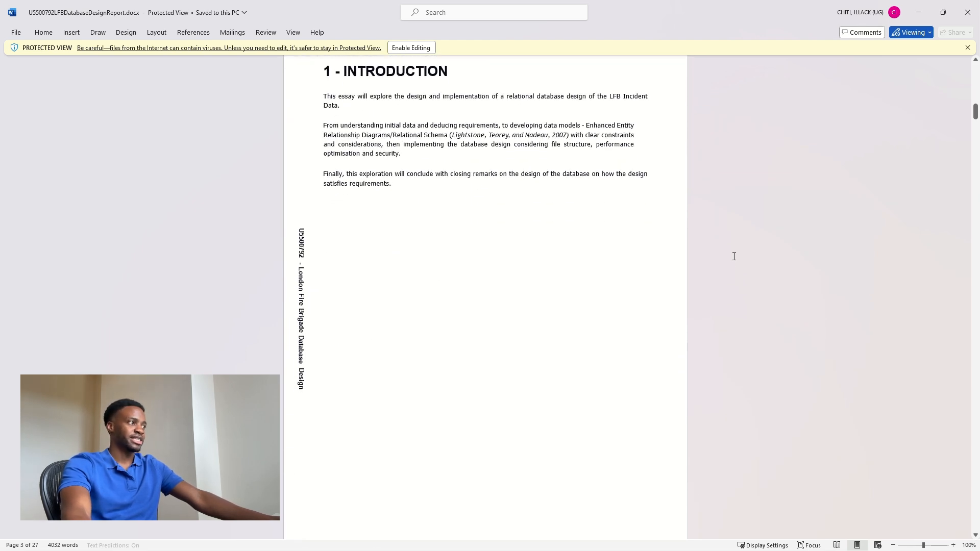
scroll(down, 3)
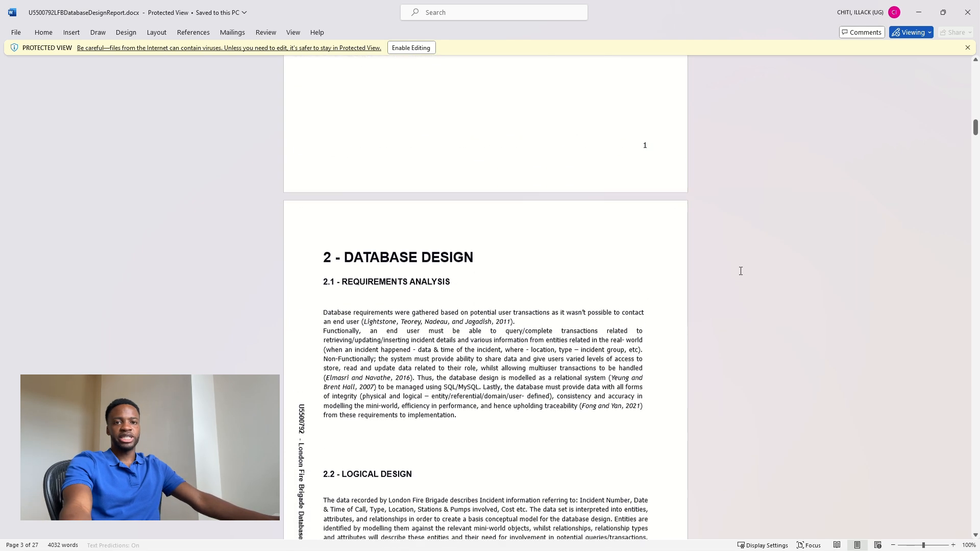
scroll(down, 3)
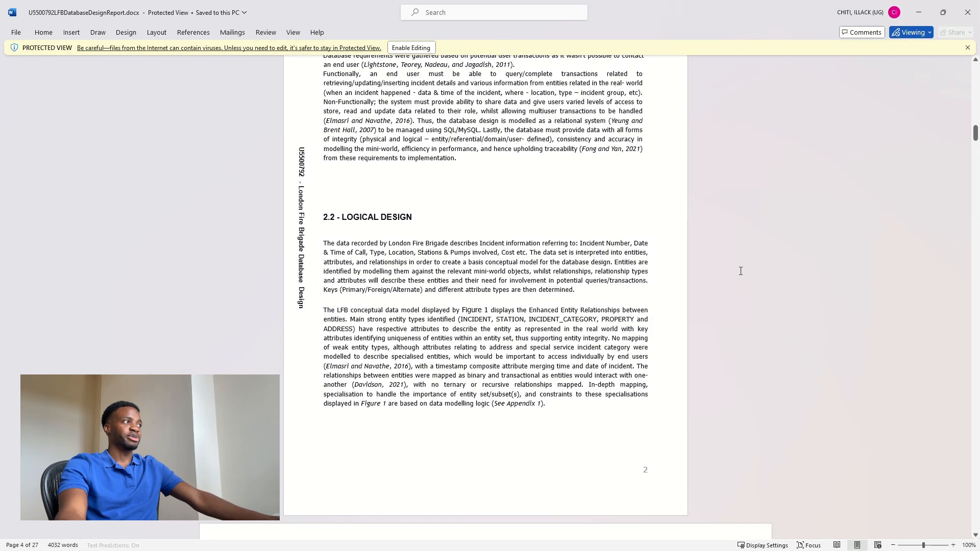
scroll(down, 3)
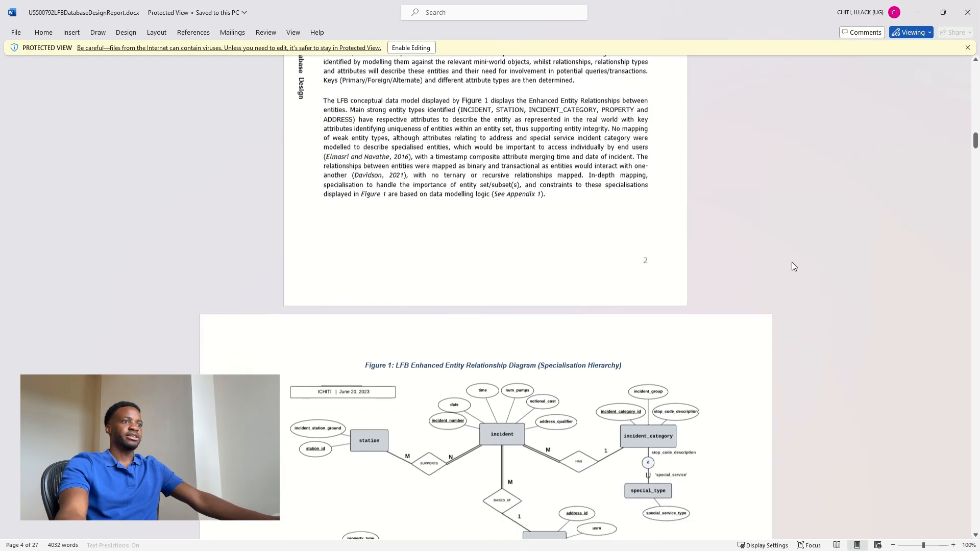
scroll(down, 3)
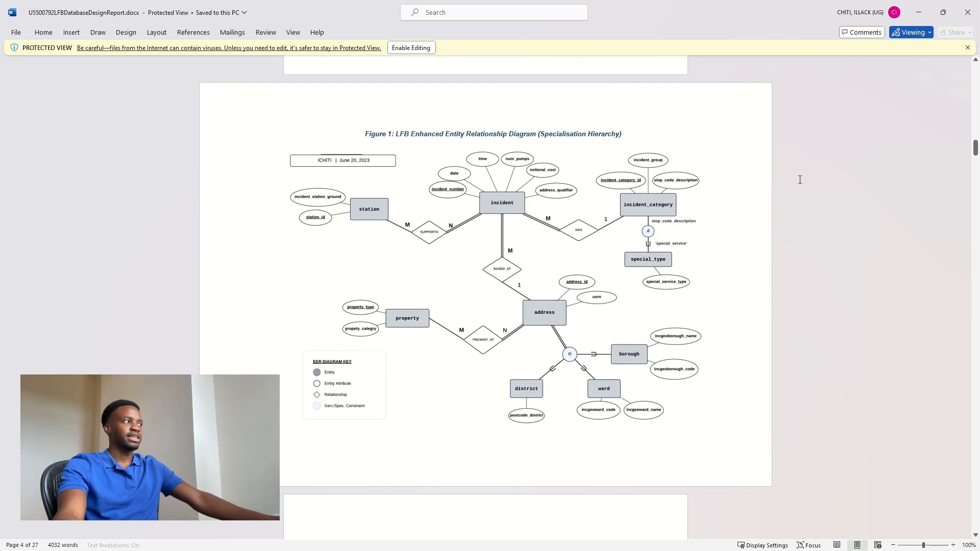
scroll(down, 3)
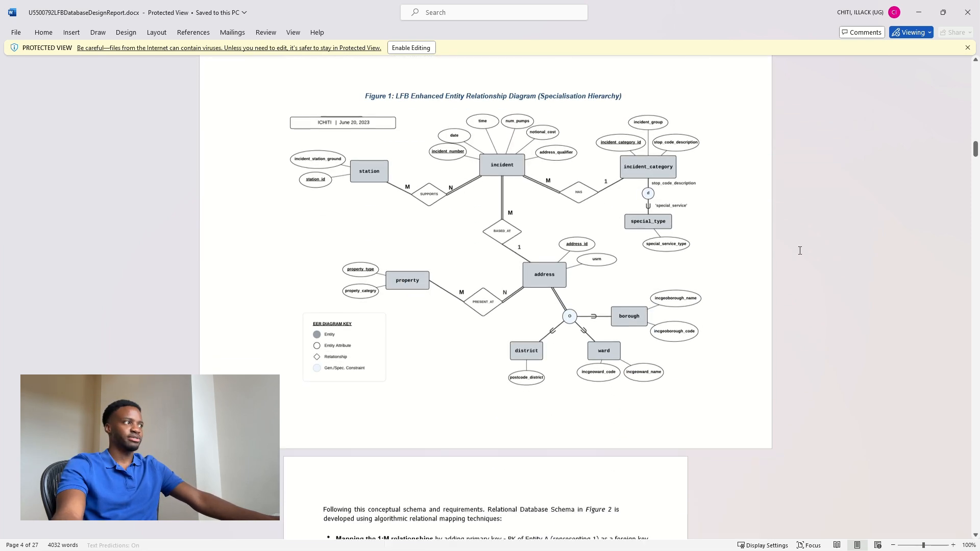
Continue down to Table 1 potential transactions and the entity access table.
scroll(down, 3)
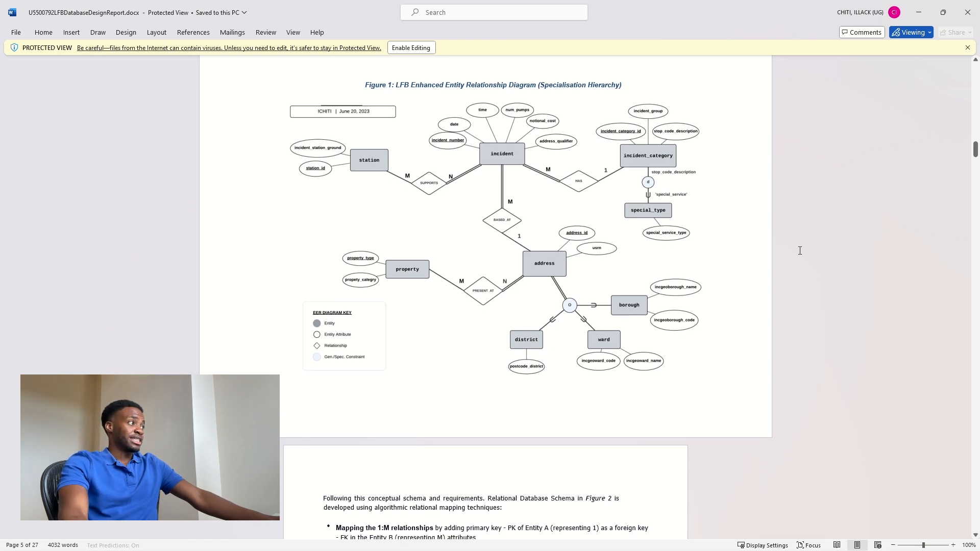
scroll(down, 3)
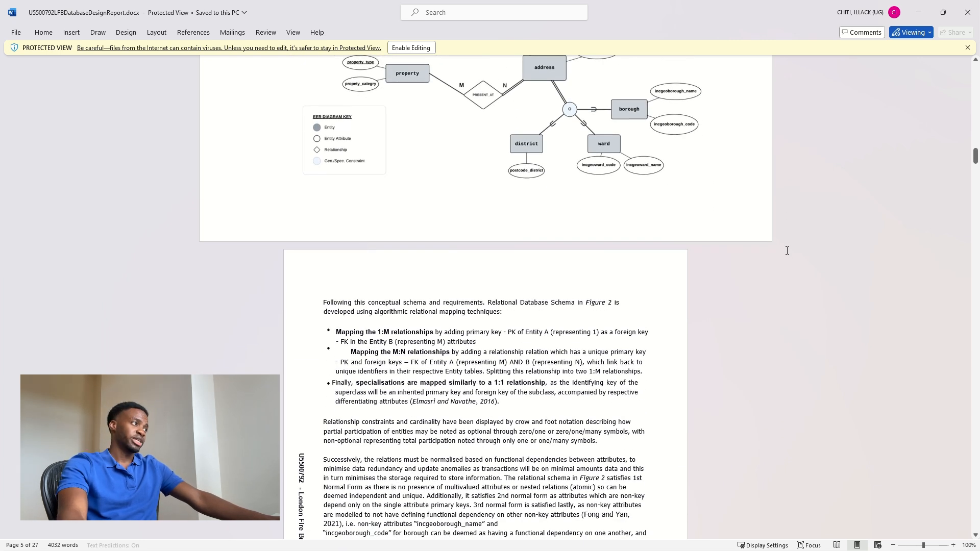
scroll(down, 3)
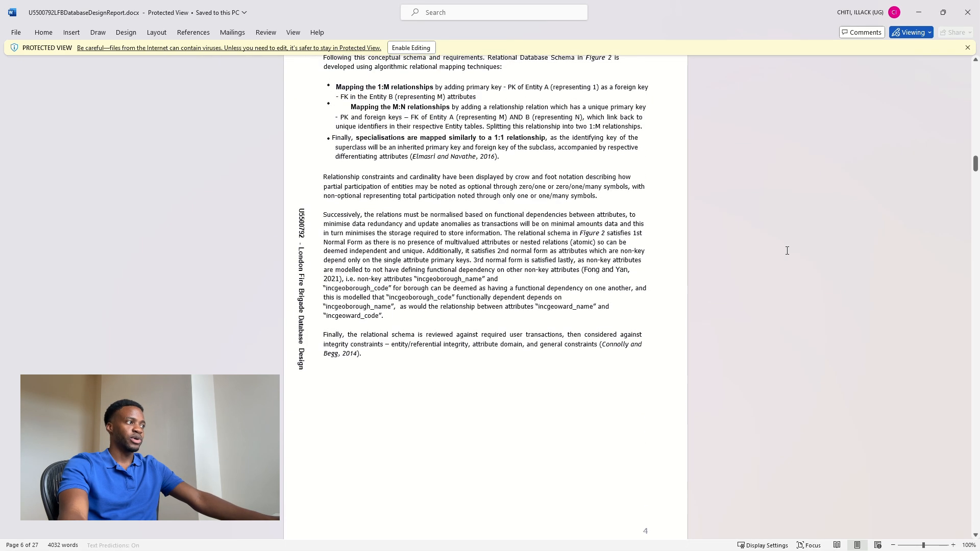
scroll(down, 3)
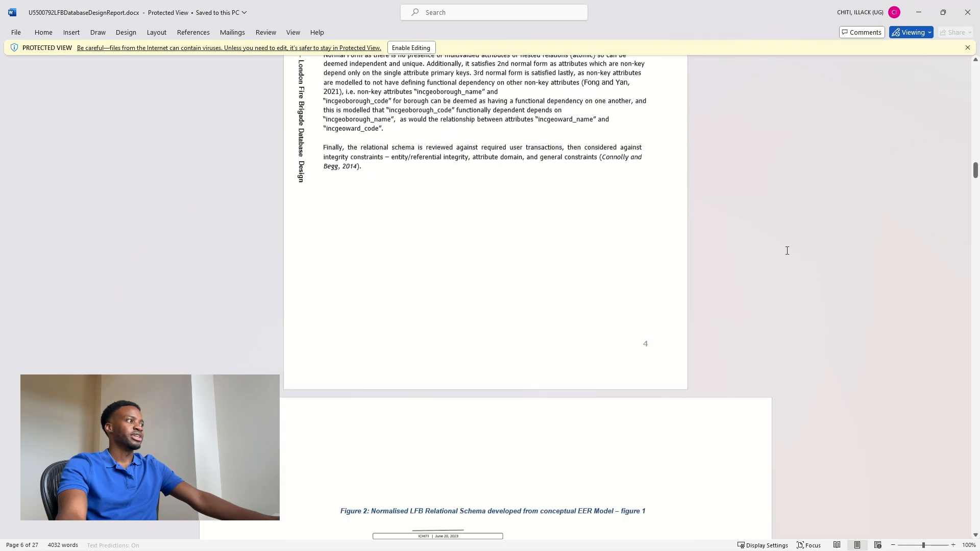
scroll(down, 3)
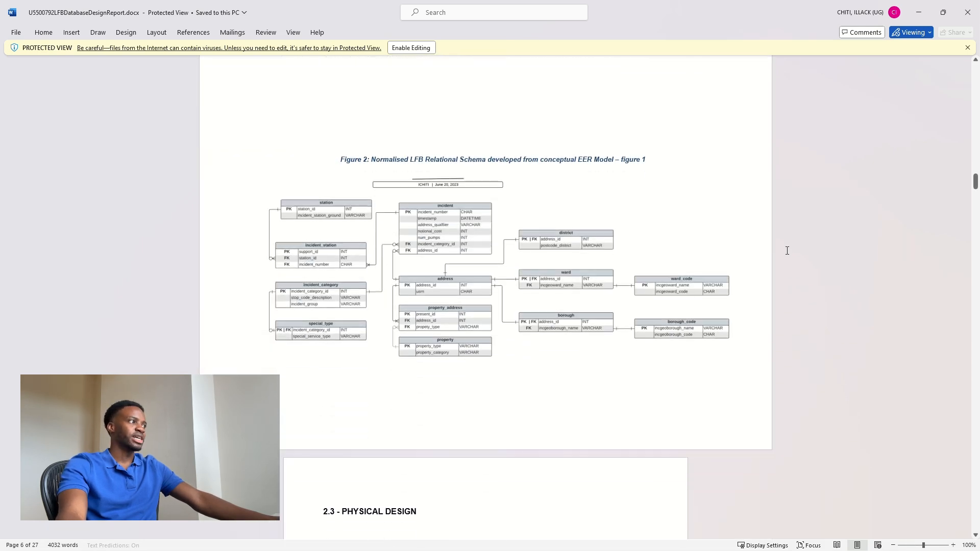
scroll(down, 3)
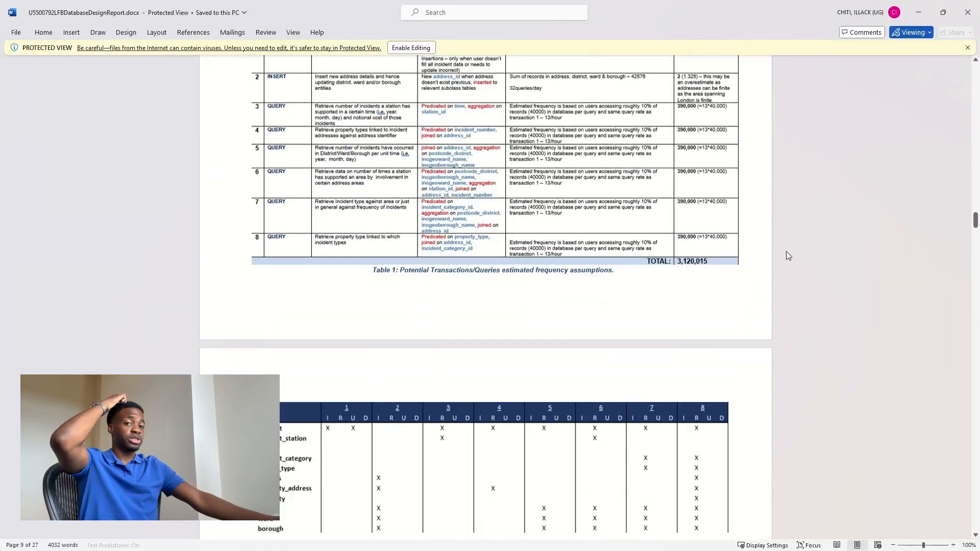
scroll(down, 3)
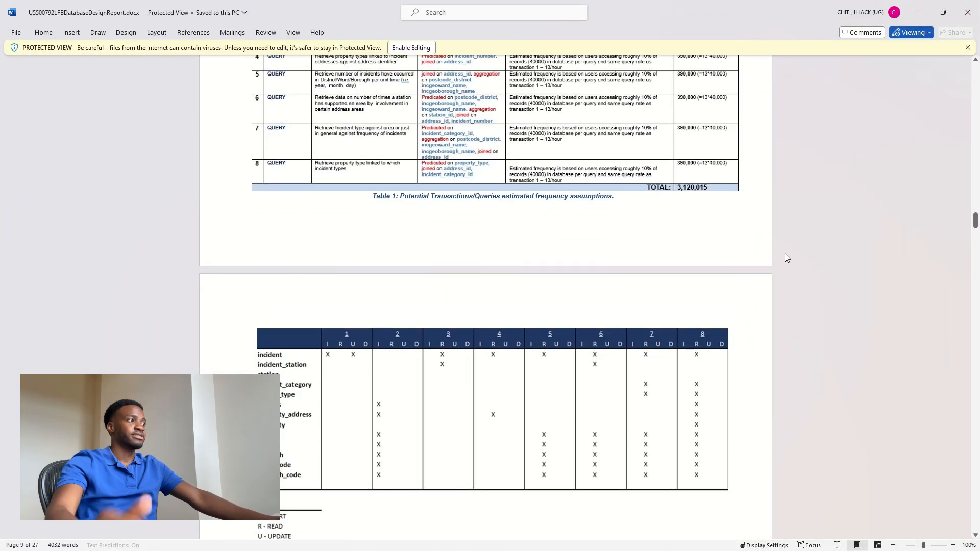
mouse_move(780, 244)
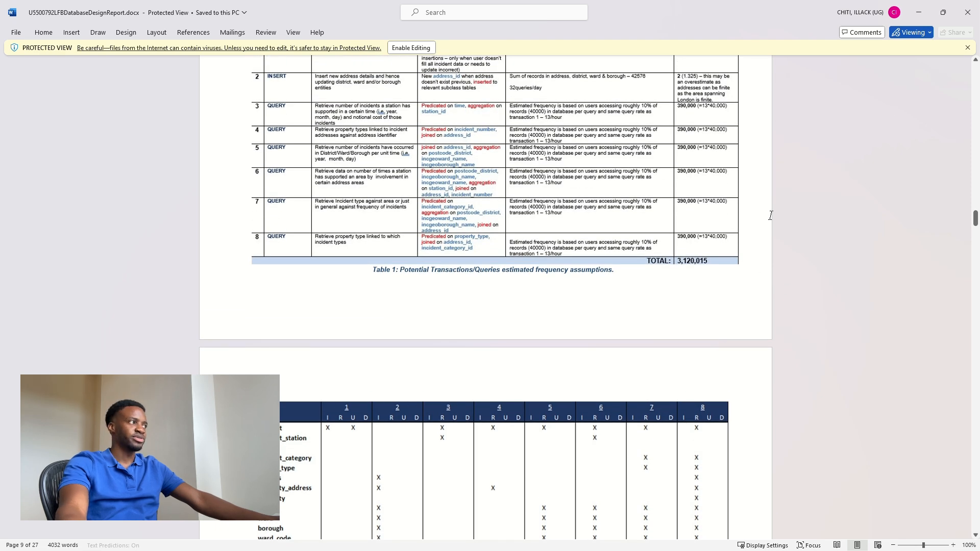
mouse_move(839, 215)
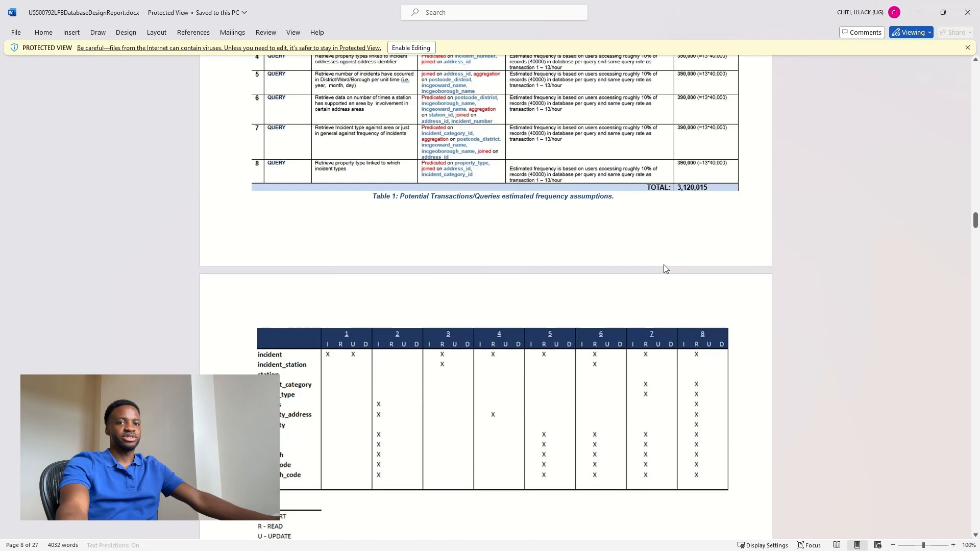
Scroll past the Figure 3 MySQL privileges to section 4 Implementation & Timeline, Table 3 and the conclusion.
scroll(down, 3)
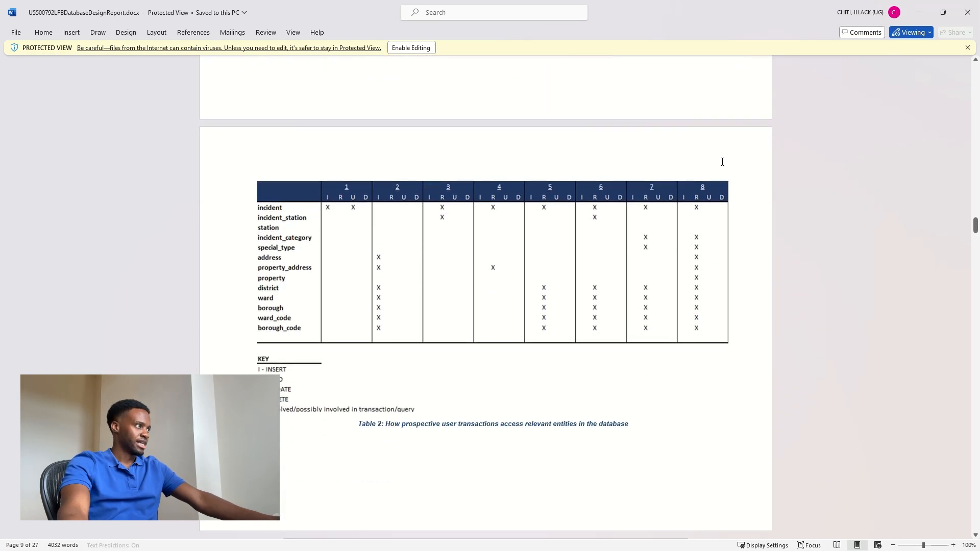
scroll(down, 3)
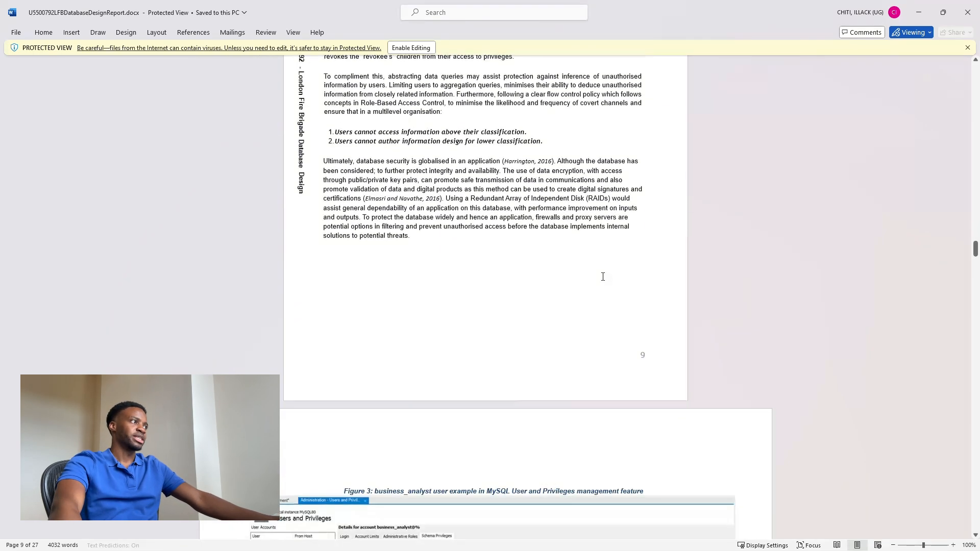
scroll(down, 3)
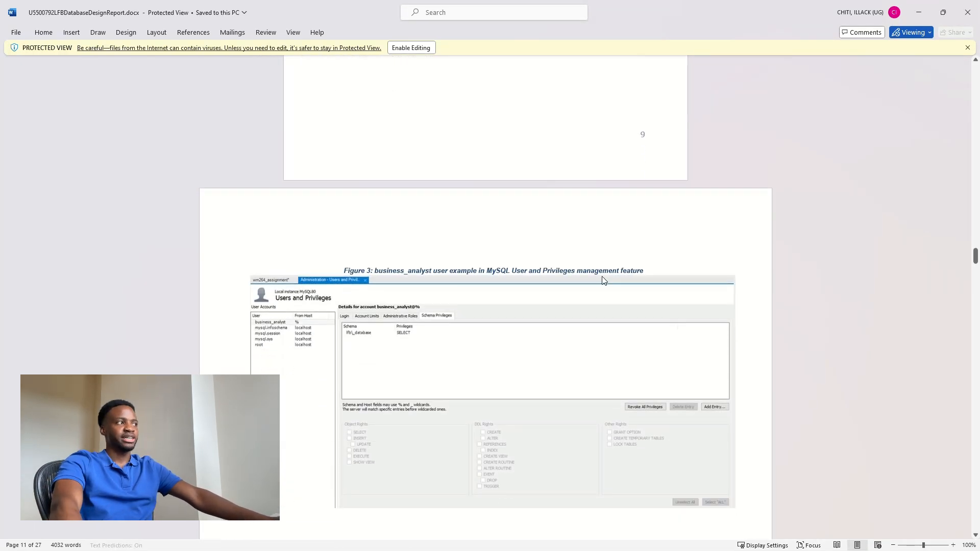
scroll(down, 3)
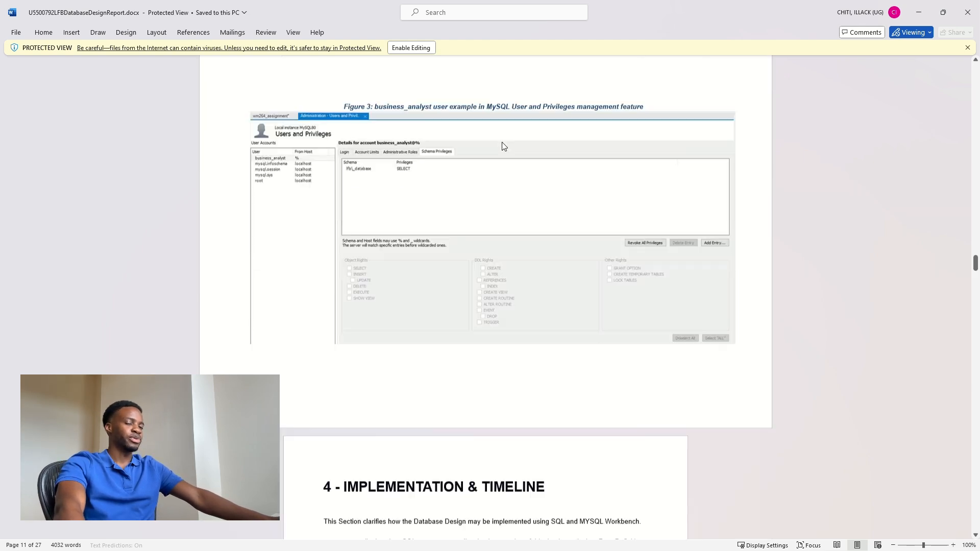
scroll(down, 3)
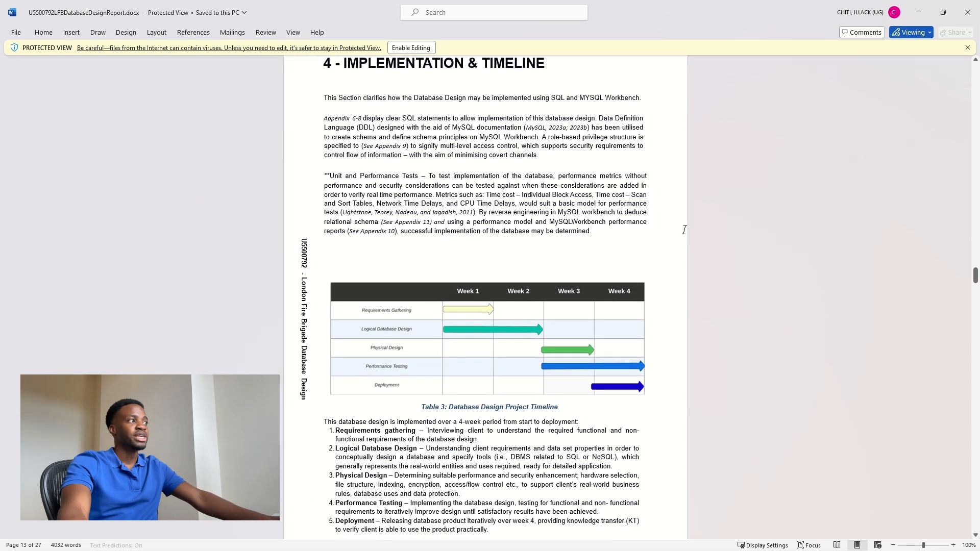
scroll(down, 3)
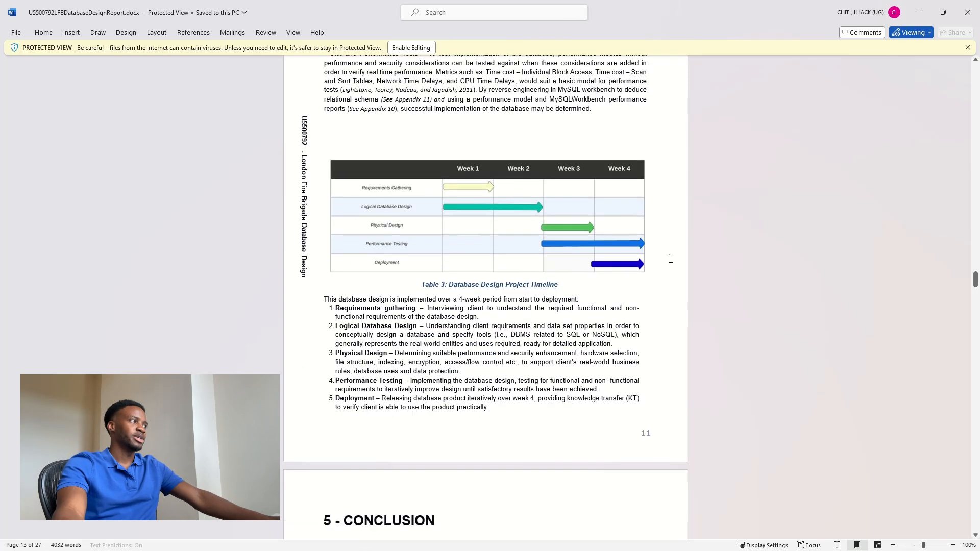
scroll(down, 3)
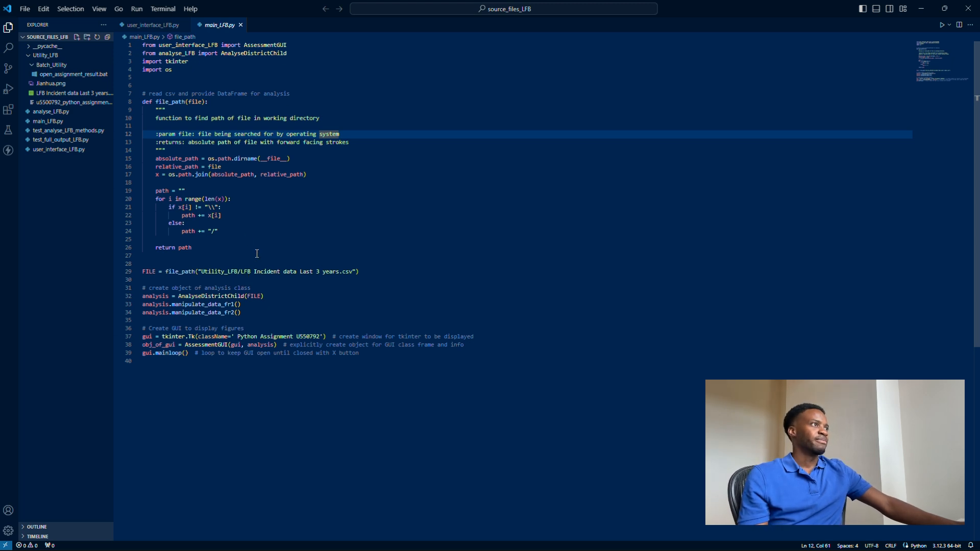
View analyse_LFB.py and main_LFB.py in the Explorer, ending on user_interface_LFB.py.
click(45, 56)
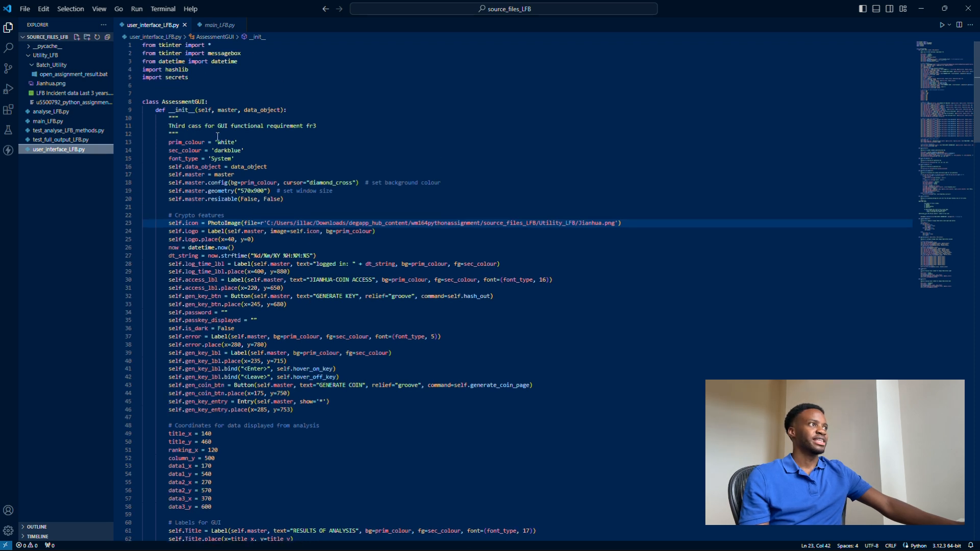
mouse_move(51, 112)
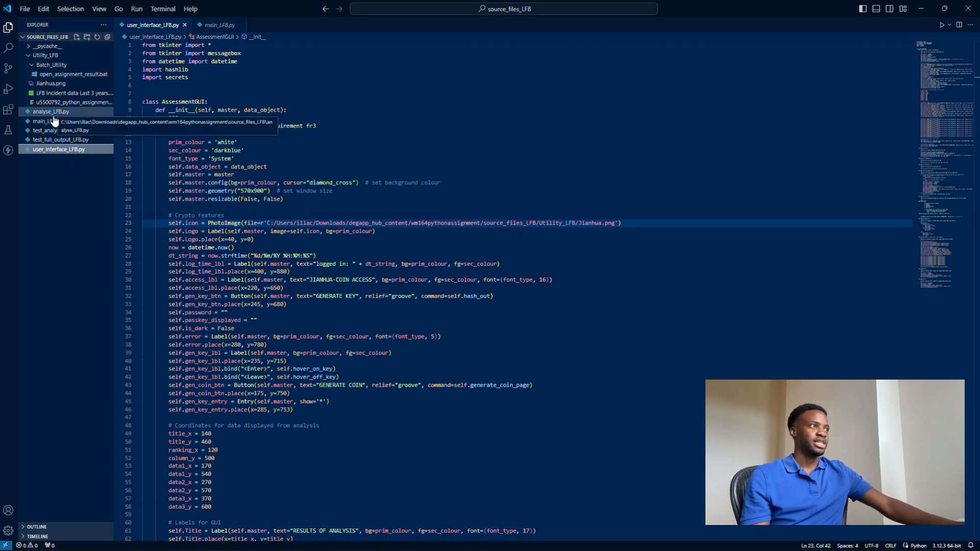
click(50, 111)
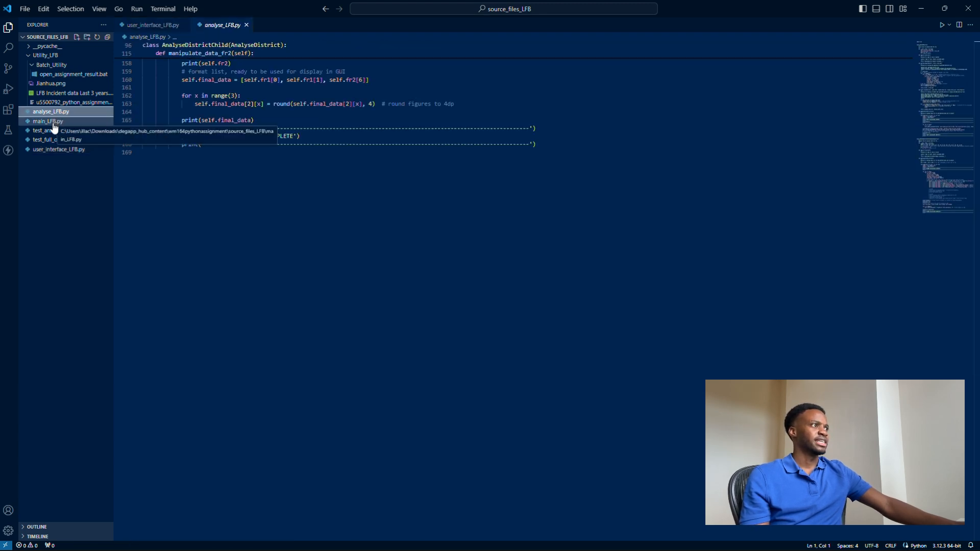
click(47, 121)
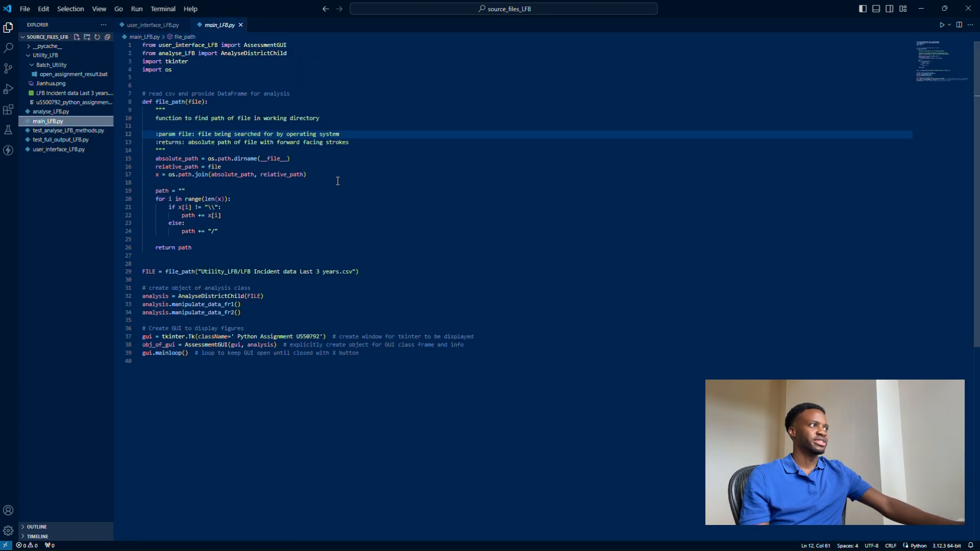
click(150, 25)
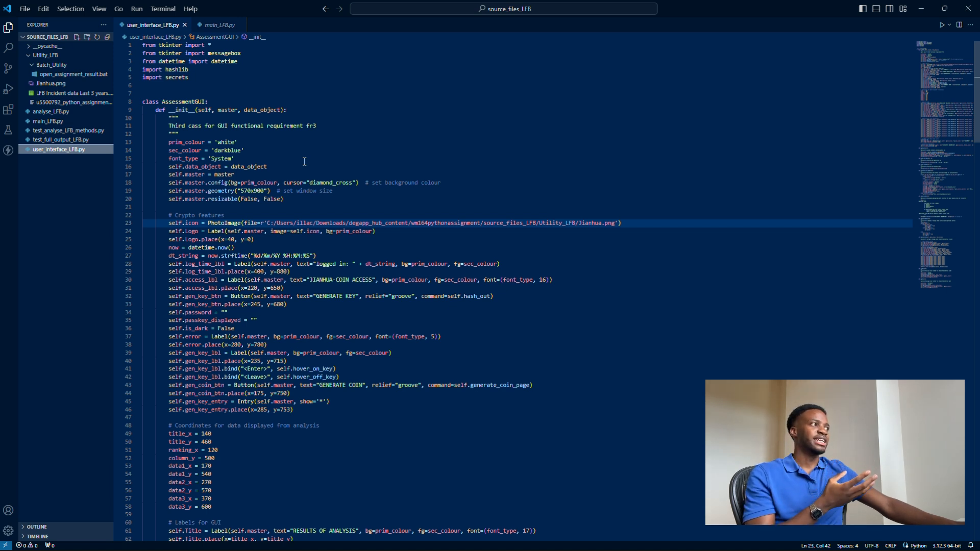
mouse_move(375, 238)
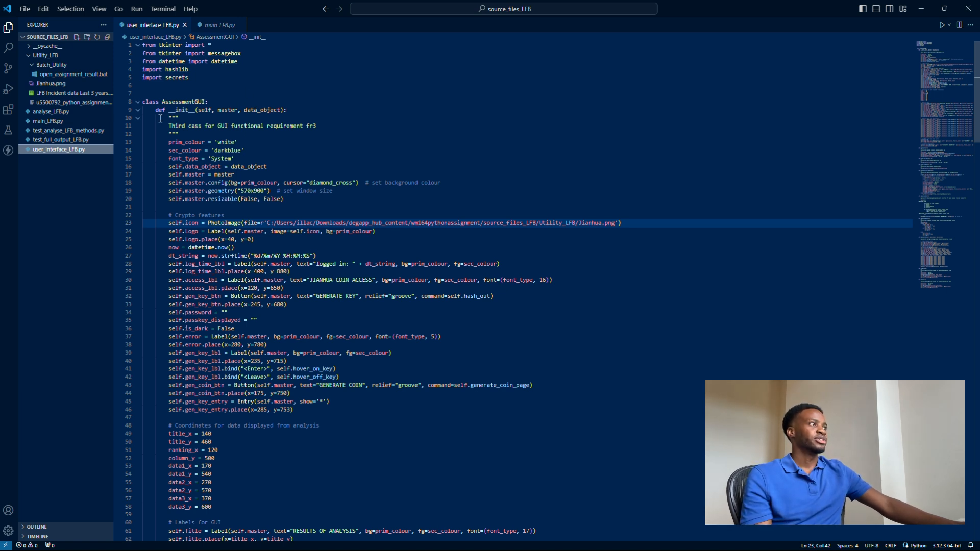
Run the Tkinter fire-incident app from main_LFB.py and show its fire safety information.
click(220, 24)
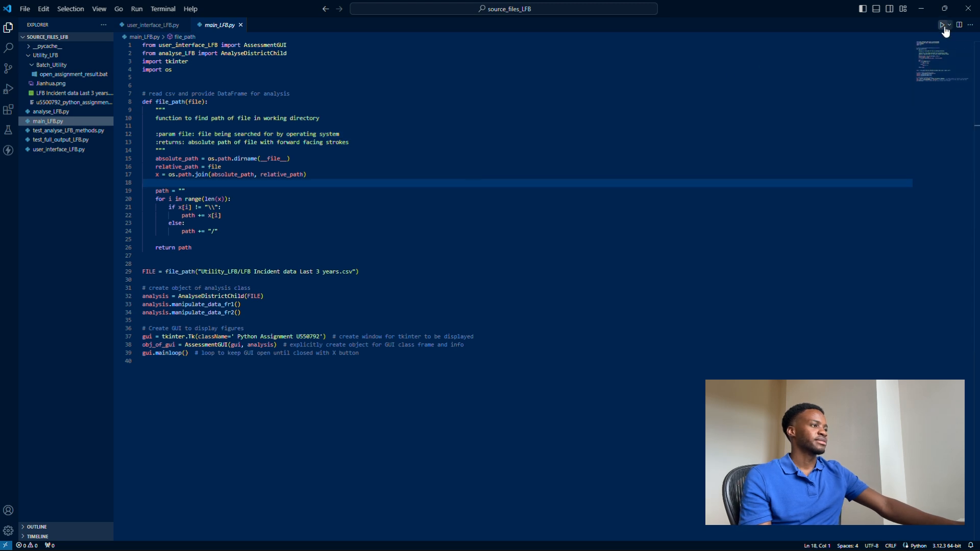
click(942, 25)
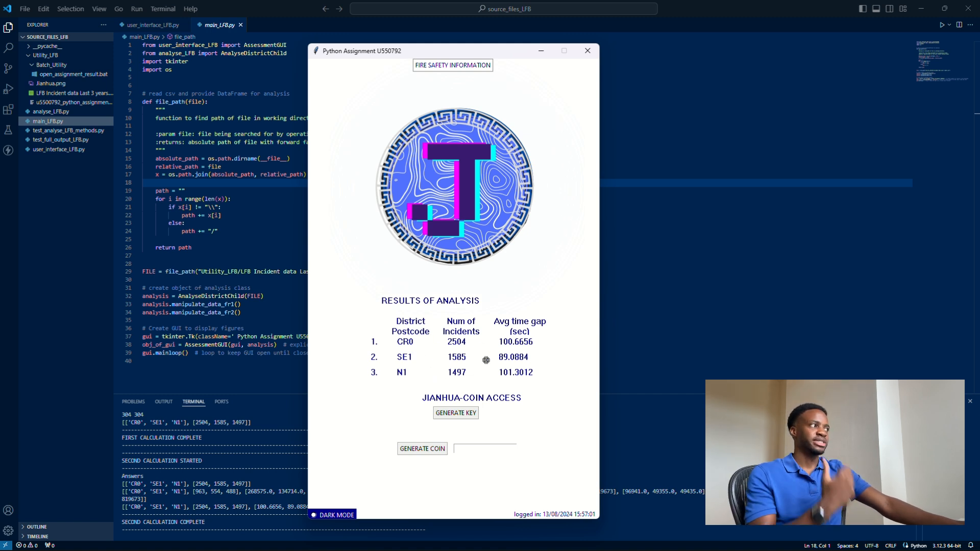
mouse_move(500, 357)
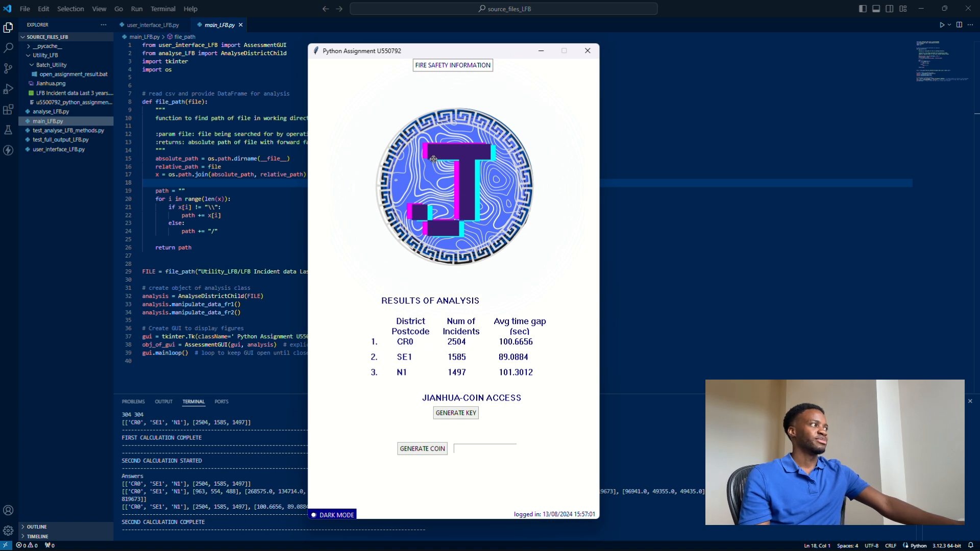
click(452, 66)
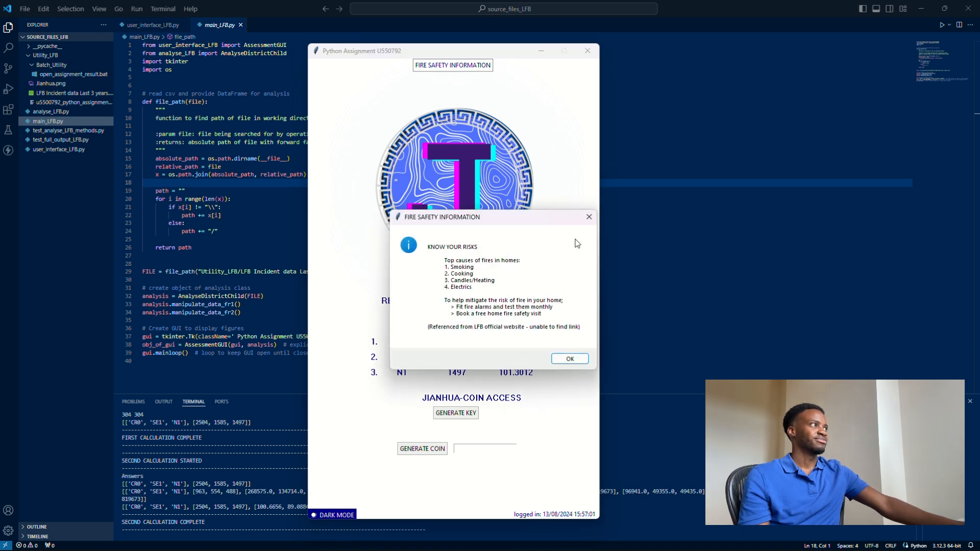
Dismiss the advice, generate a coin access key, and close the analysis app.
click(568, 359)
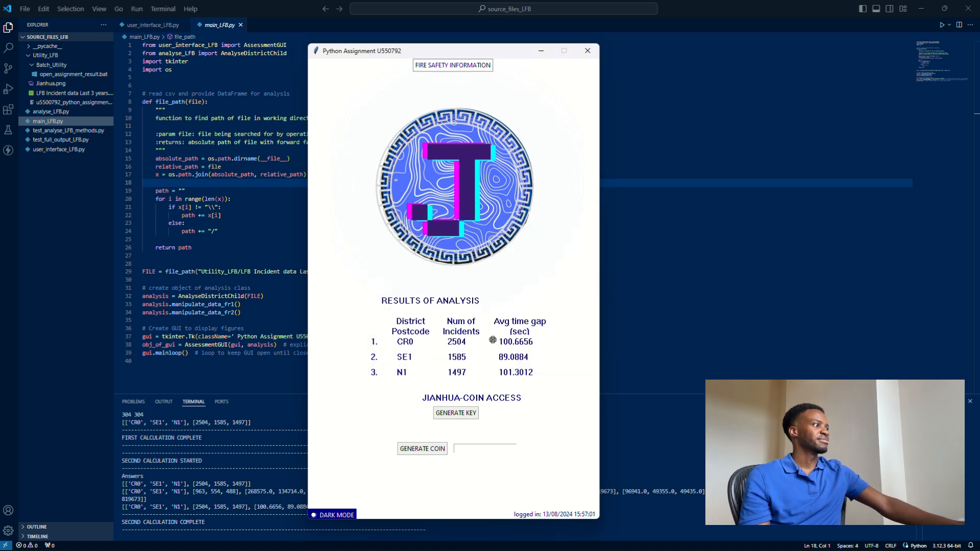
mouse_move(466, 475)
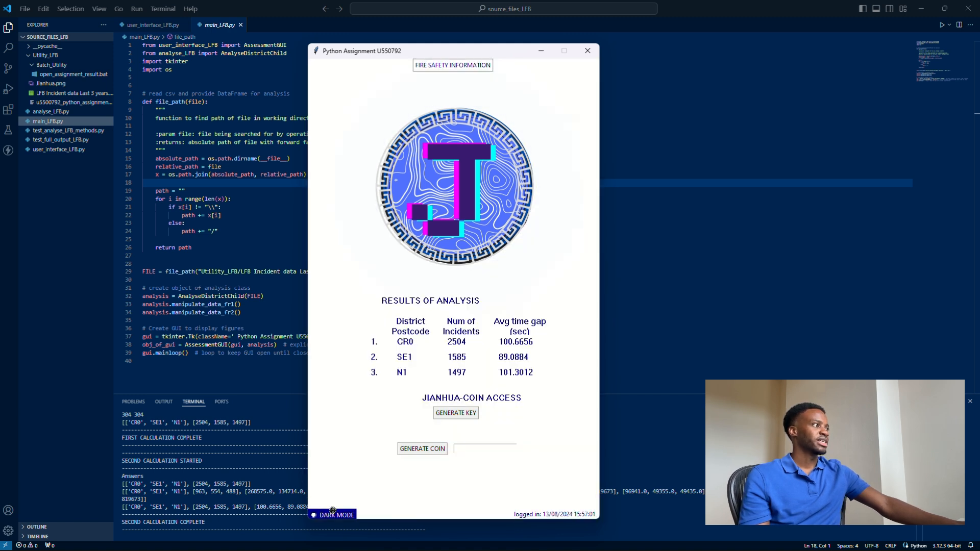
click(455, 412)
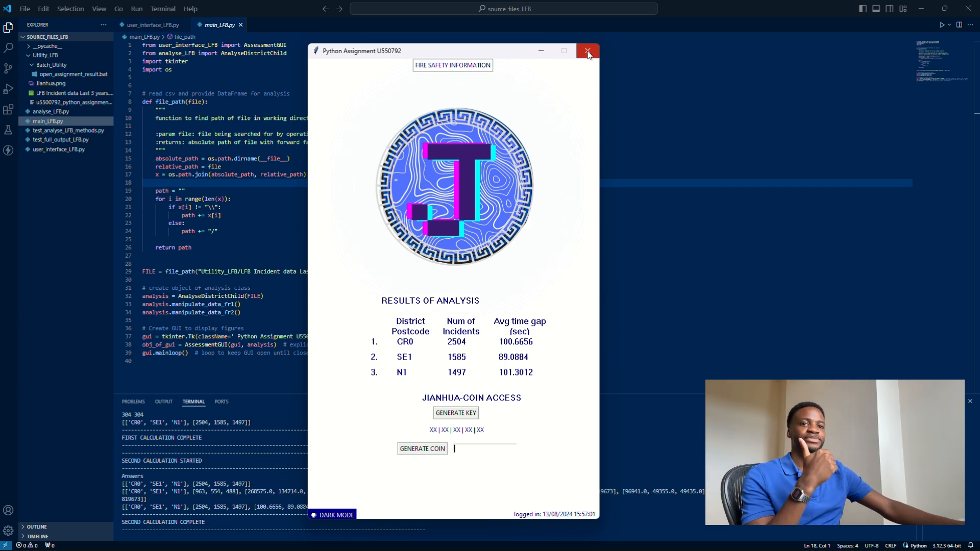
click(587, 51)
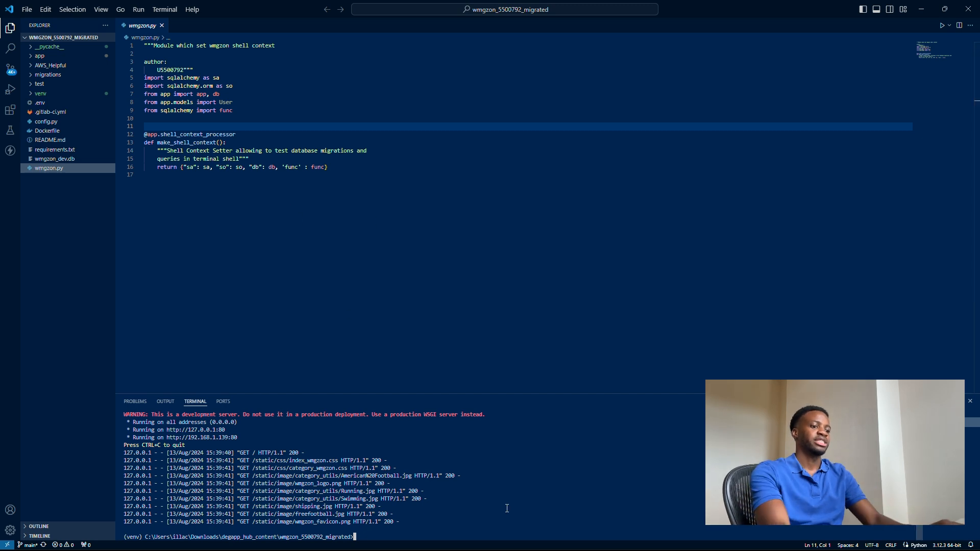
Start the WMGZON Flask development server with 'flask run' in the terminal.
text(flask run)
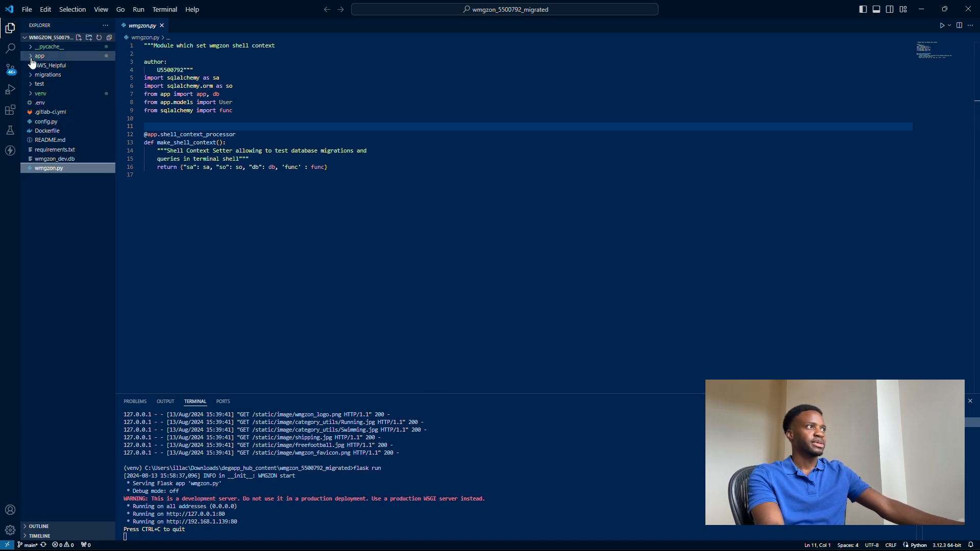
Expand the app package and read models.py through the User and Product model definitions.
click(39, 55)
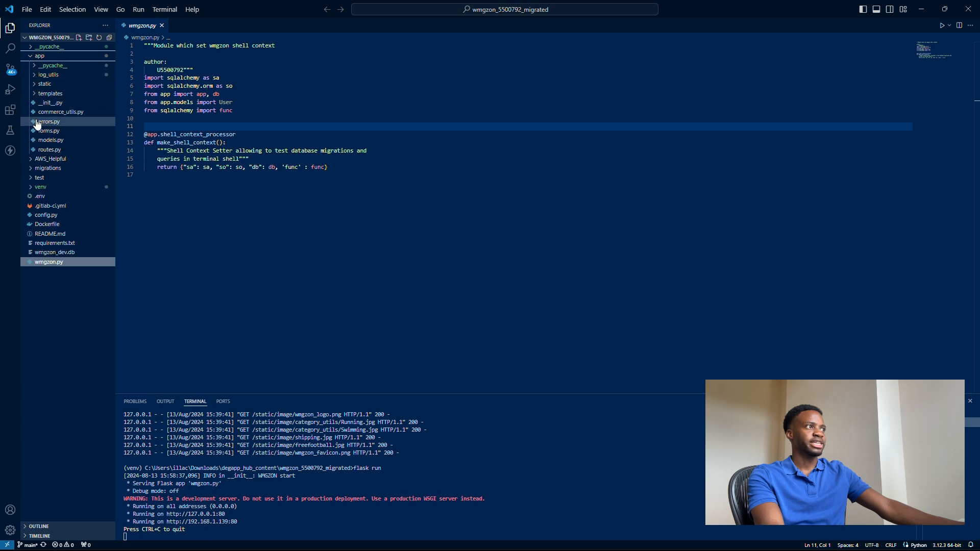
click(50, 140)
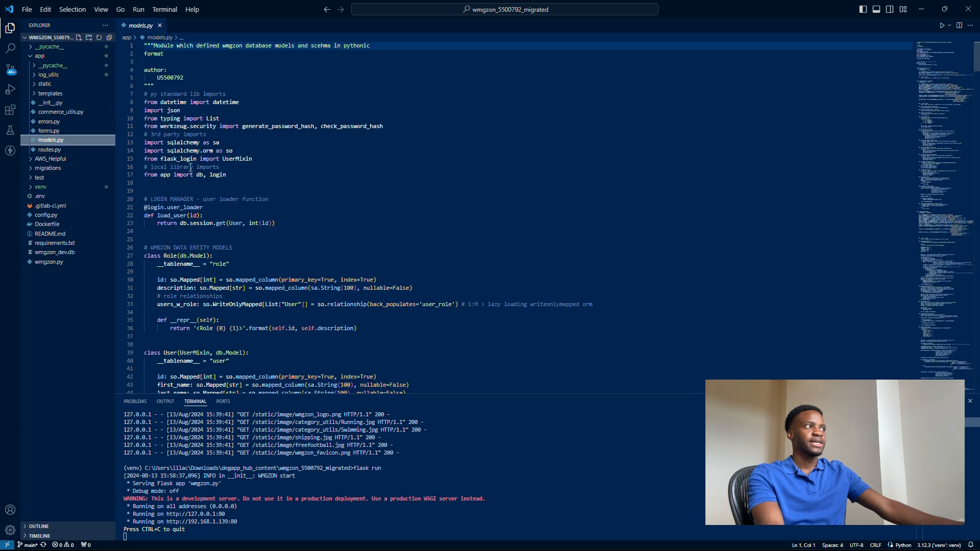
scroll(down, 3)
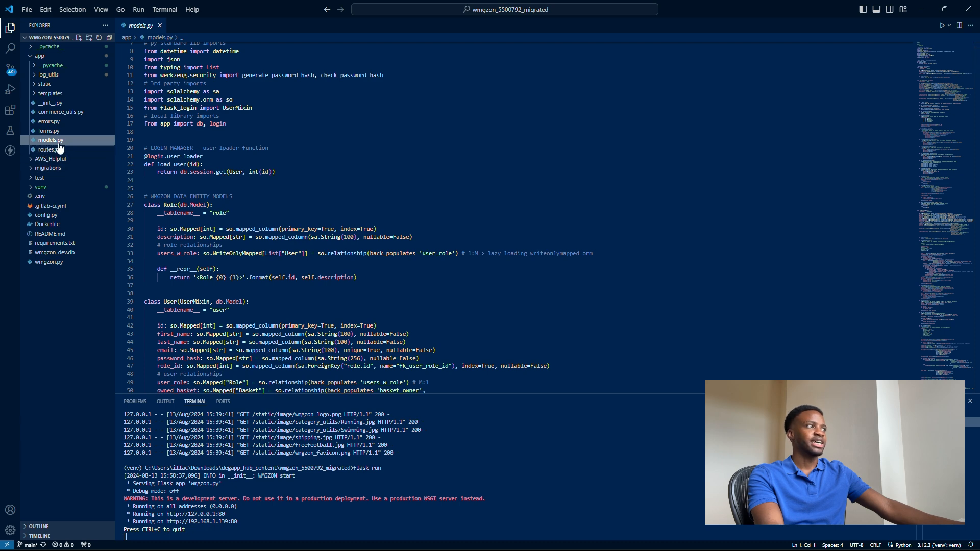
scroll(down, 3)
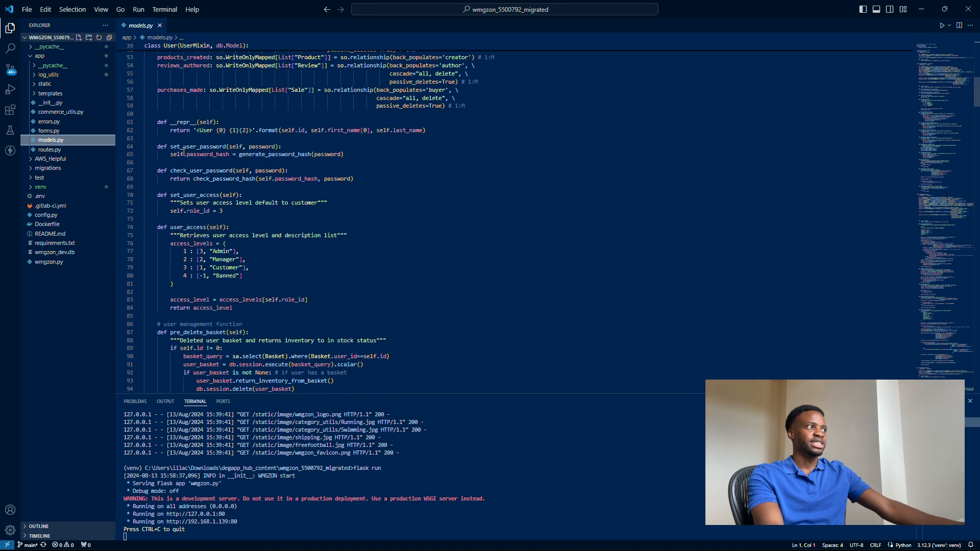
scroll(down, 3)
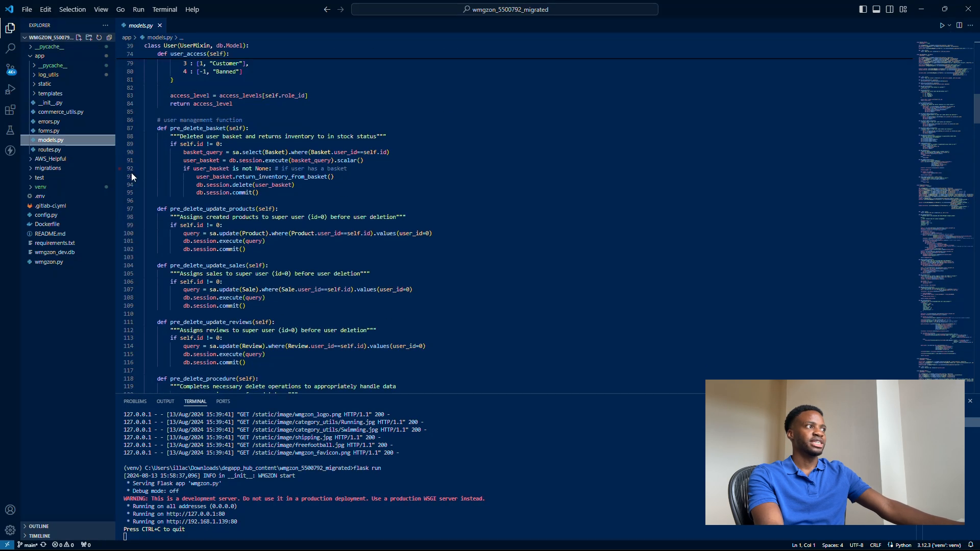
scroll(down, 3)
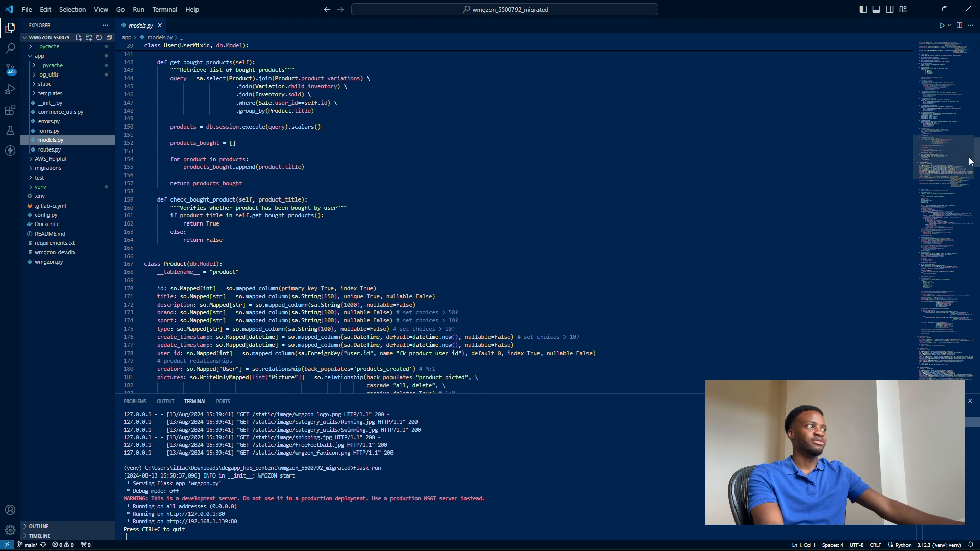
scroll(down, 3)
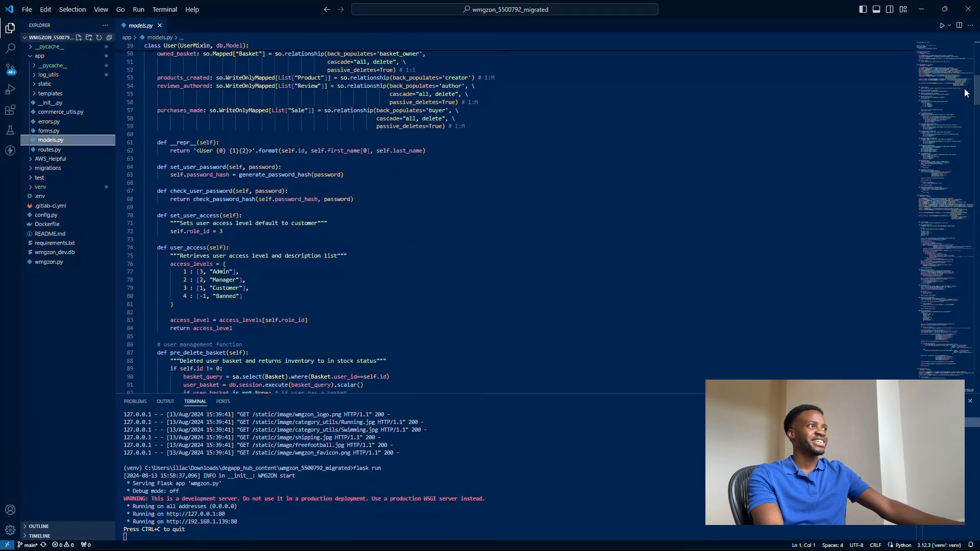
Read through the URL routes in routes.py.
click(49, 149)
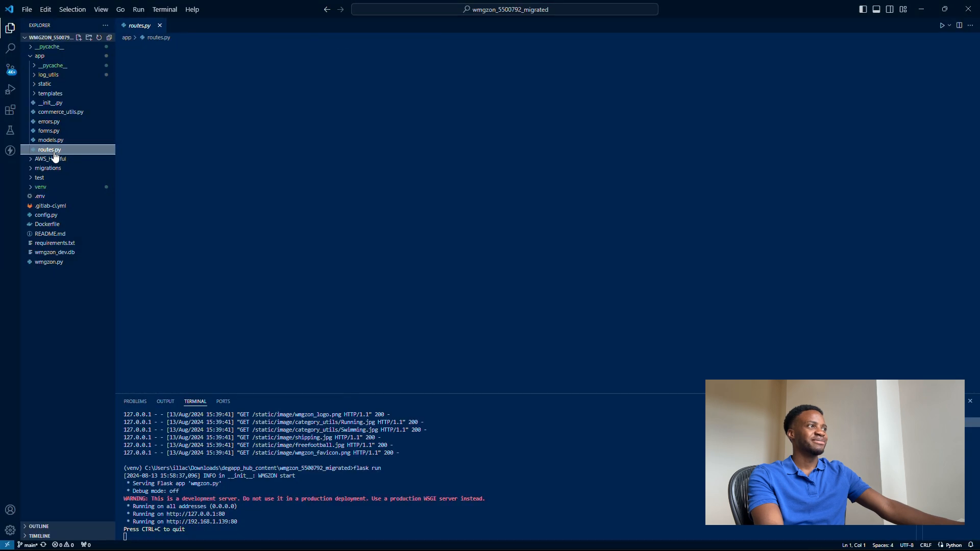
click(49, 149)
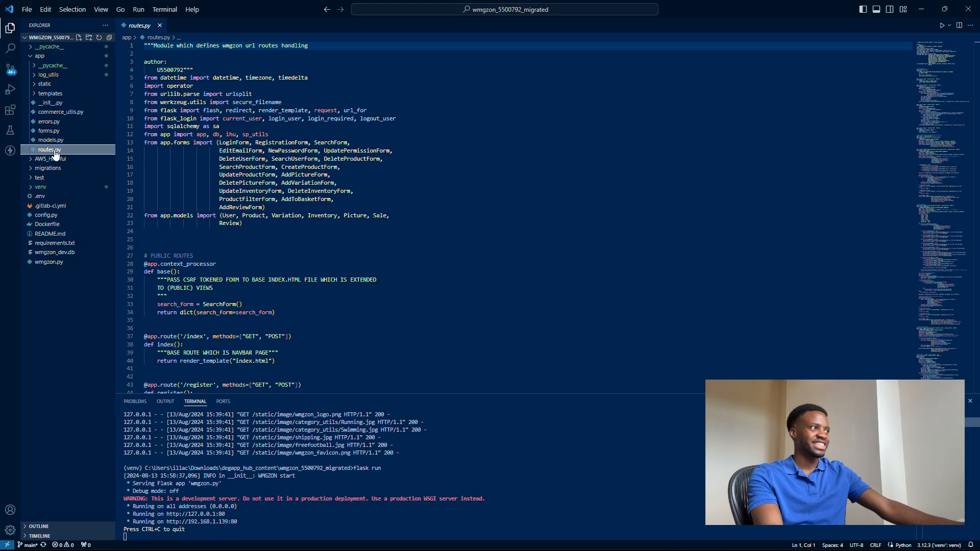
scroll(down, 3)
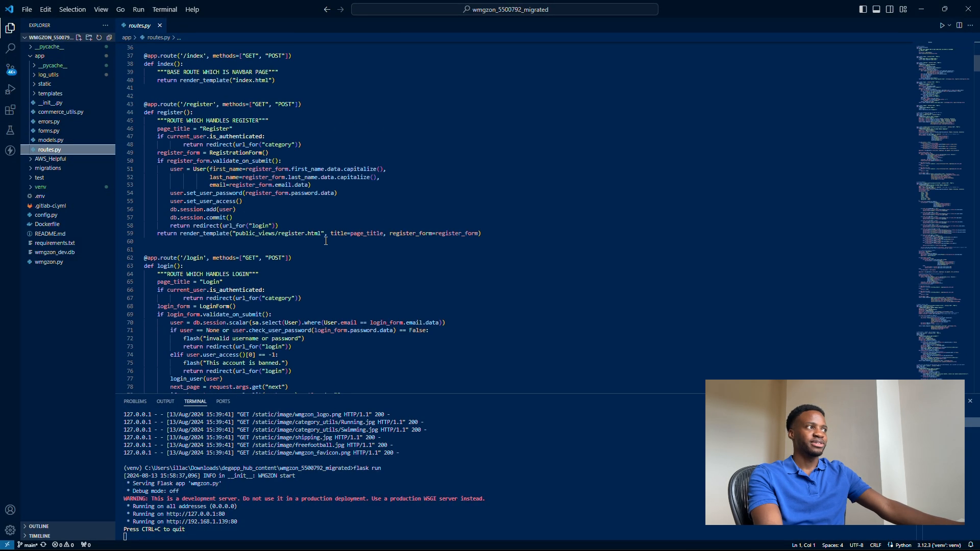
scroll(down, 3)
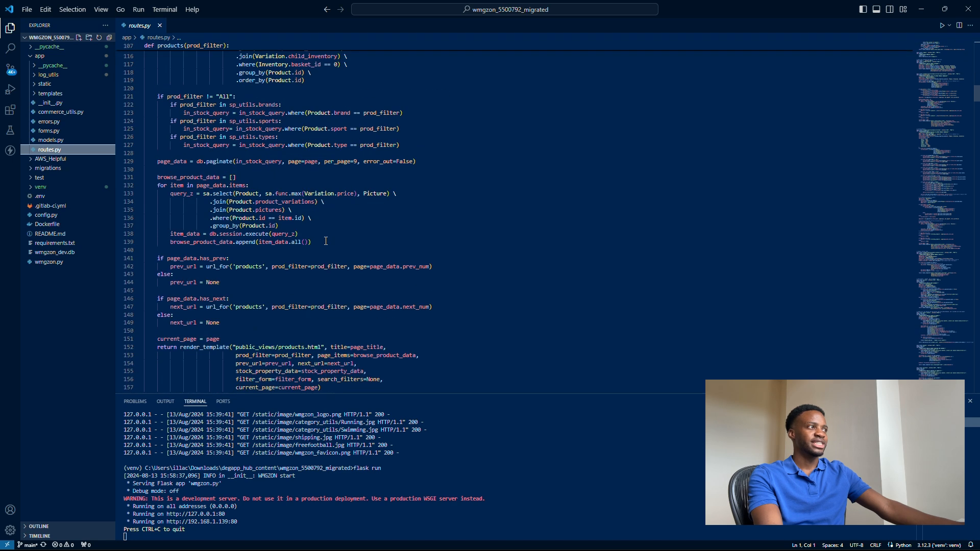
scroll(down, 3)
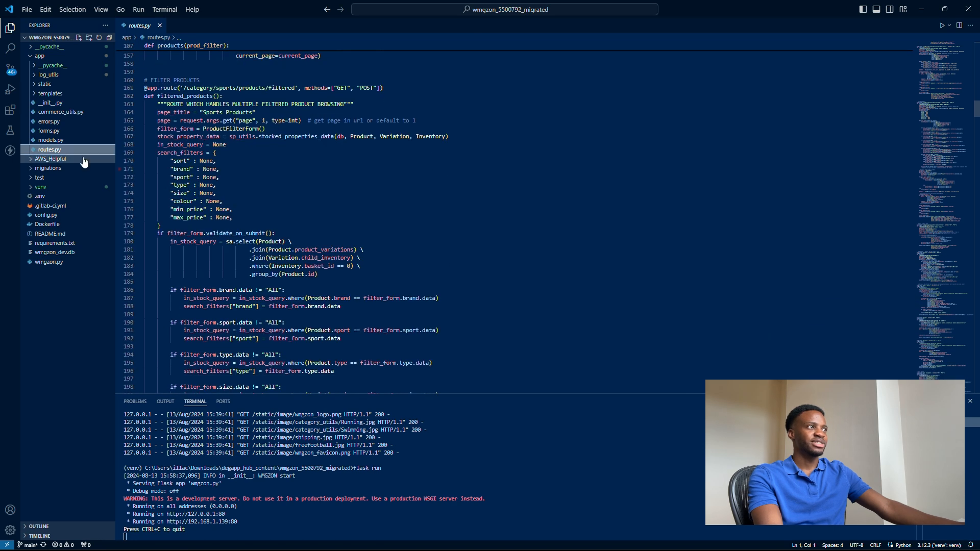
Review forms.py and expand the templates folder to reveal the view folders.
click(49, 131)
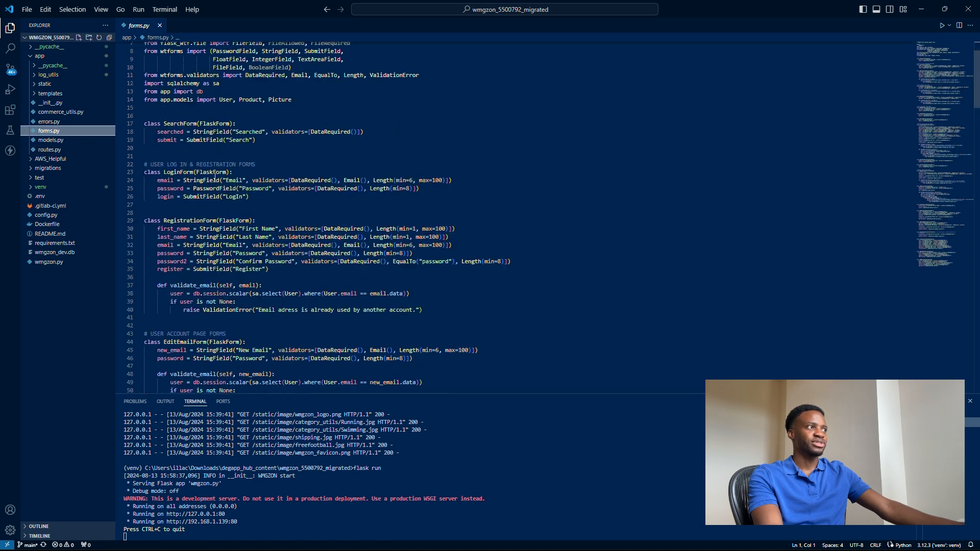
scroll(down, 3)
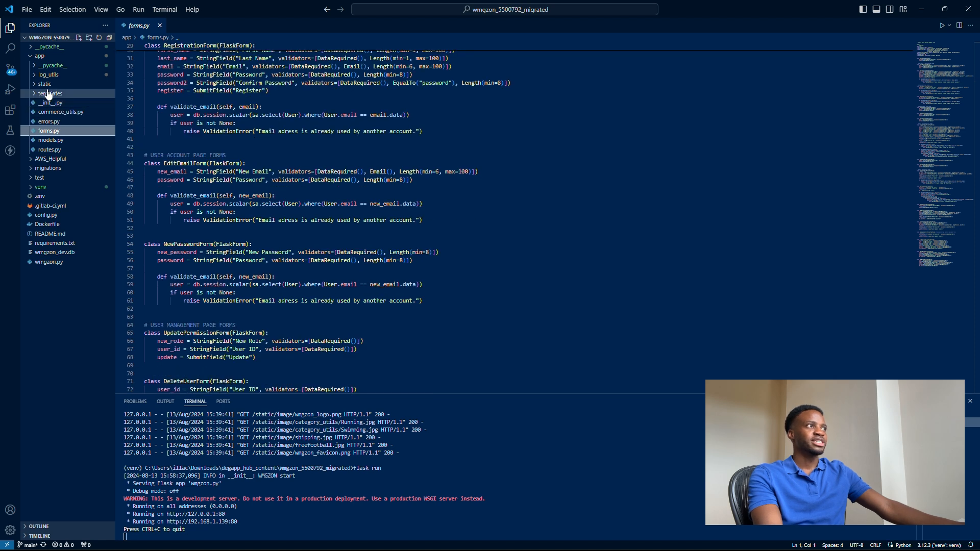
click(50, 93)
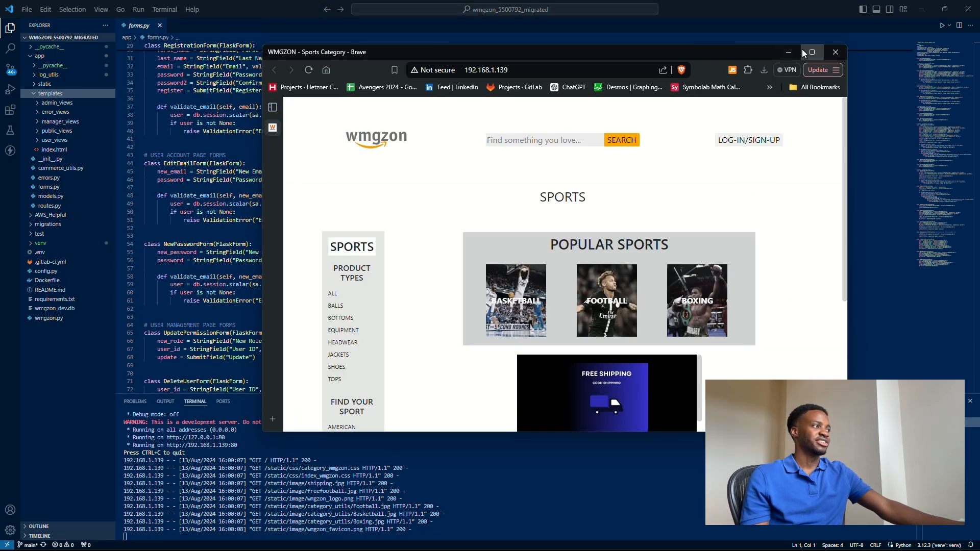
Maximise the WMGZON shop window, visit the login page and show the Sports all-products listing with filters.
click(809, 52)
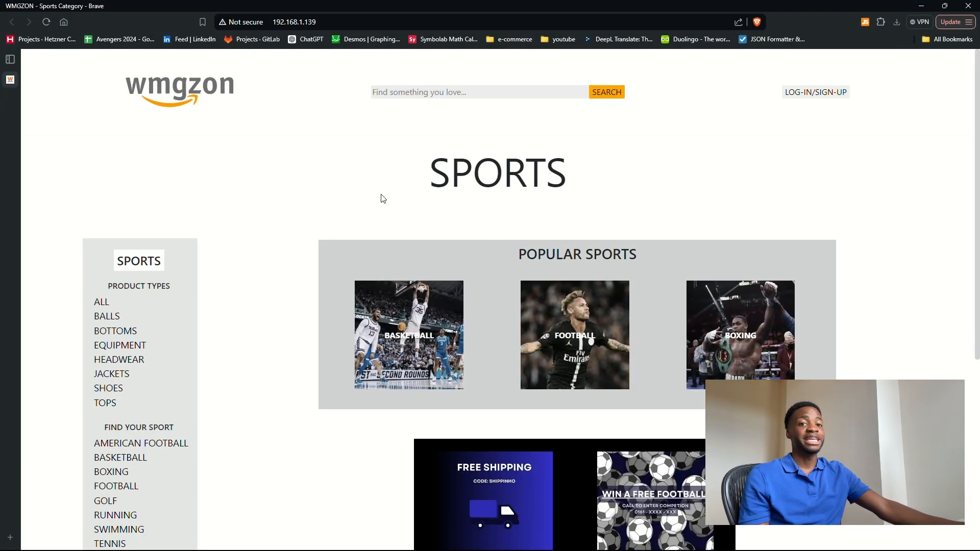
mouse_move(348, 232)
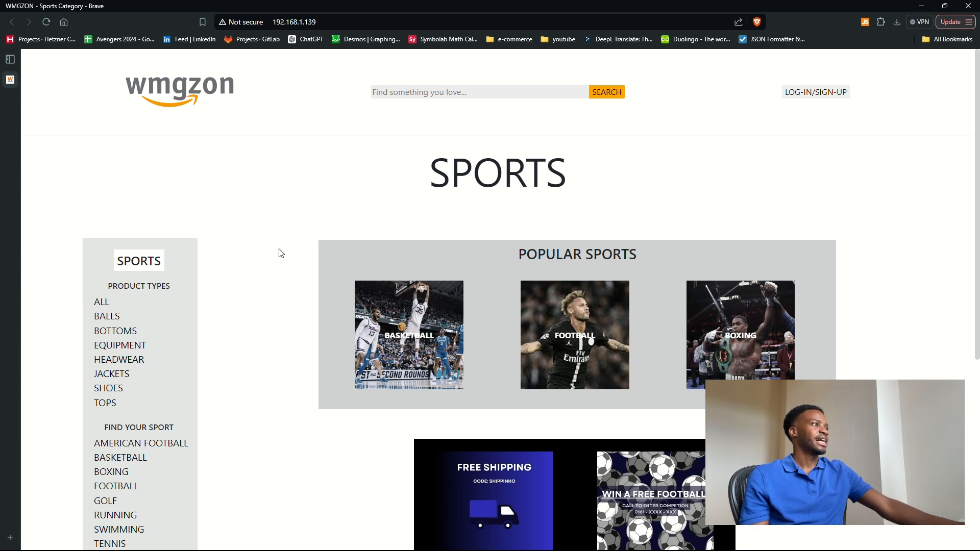
mouse_move(277, 213)
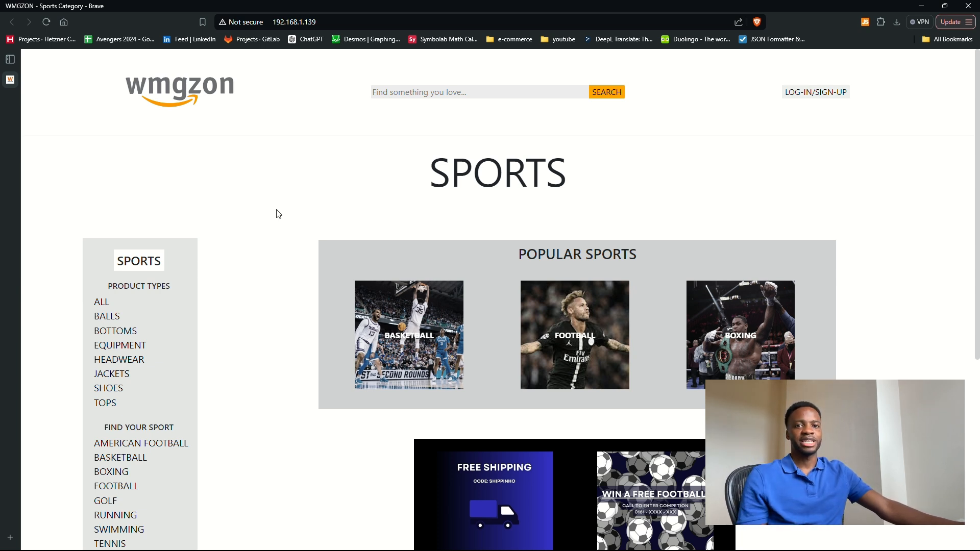
mouse_move(366, 265)
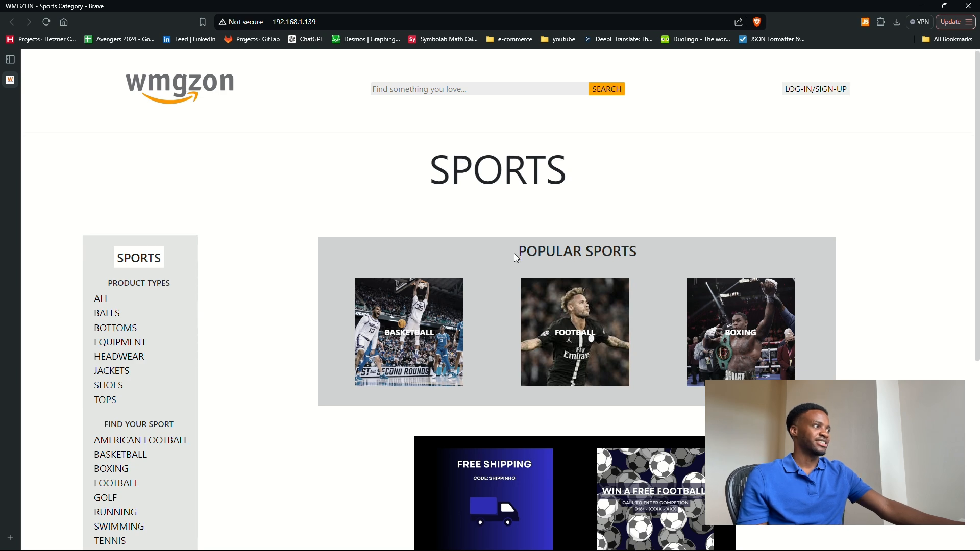
scroll(down, 3)
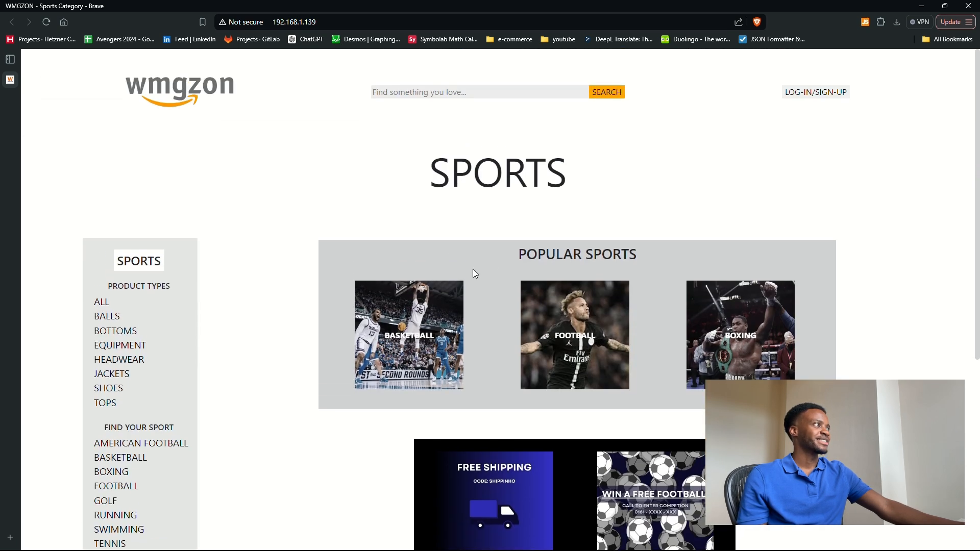
click(815, 92)
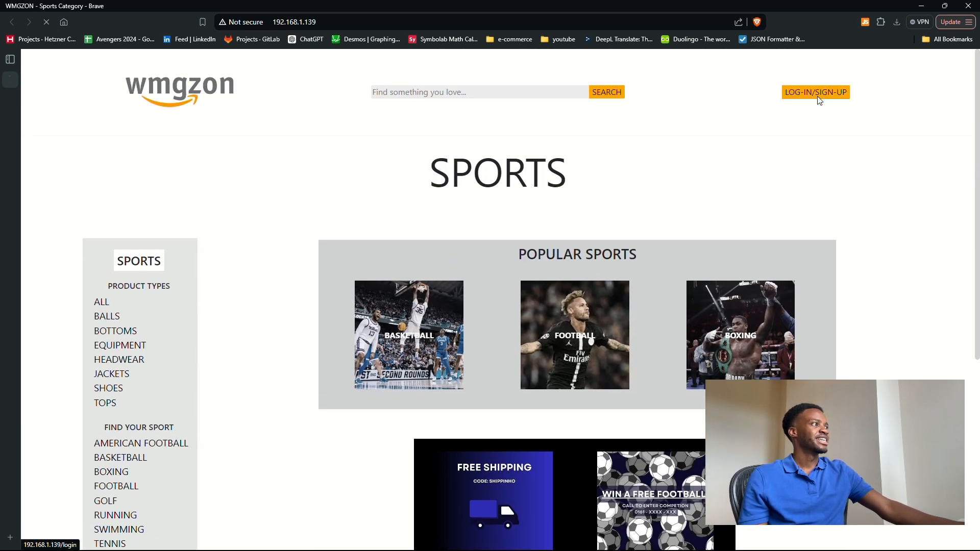
click(814, 92)
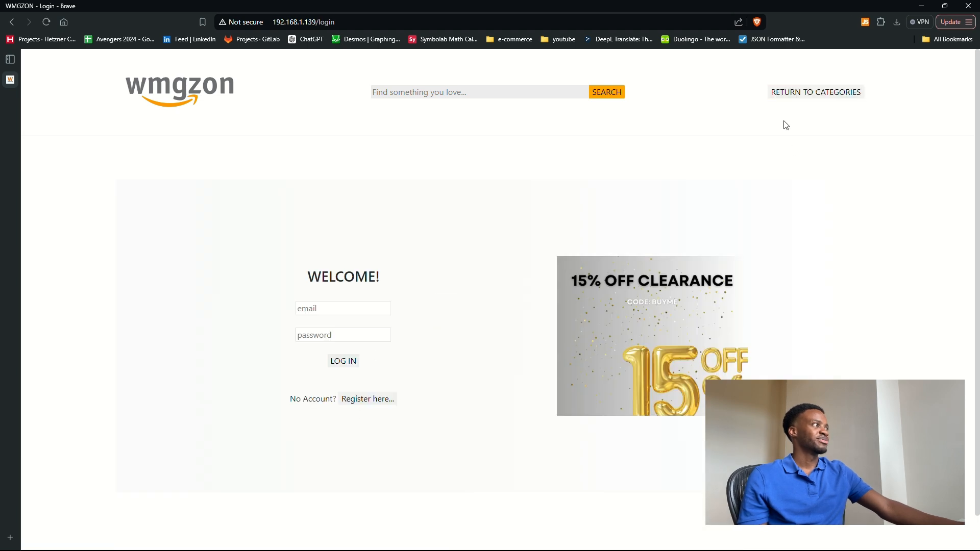
click(815, 91)
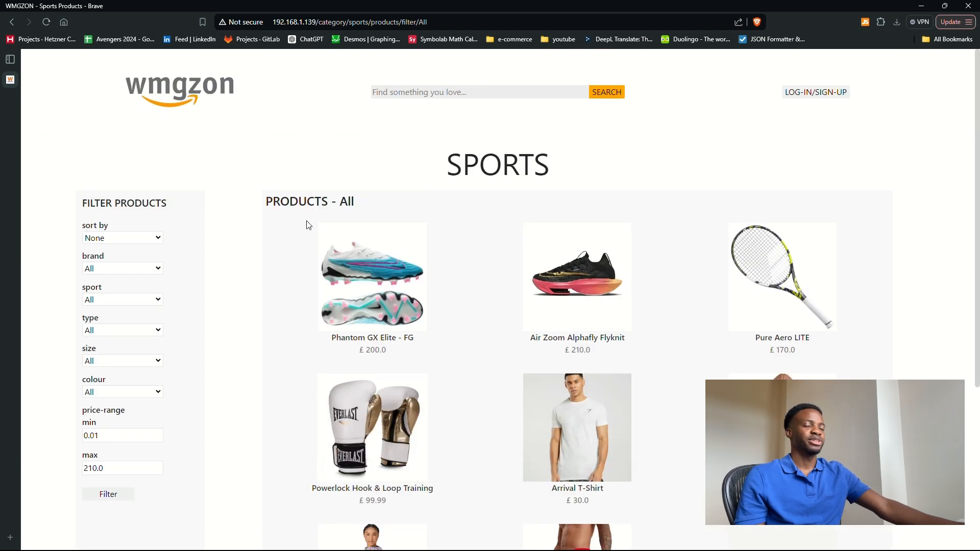
mouse_move(497, 9)
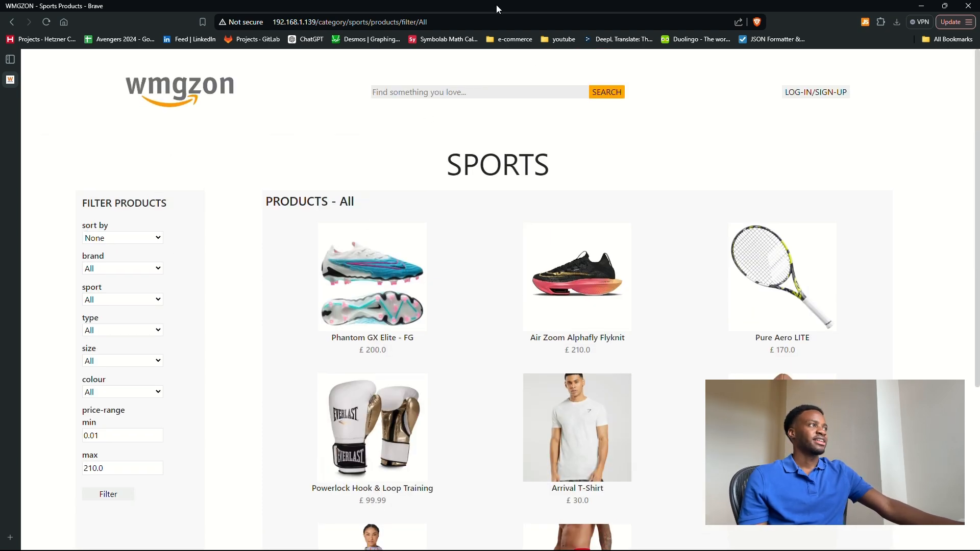
mouse_move(474, 37)
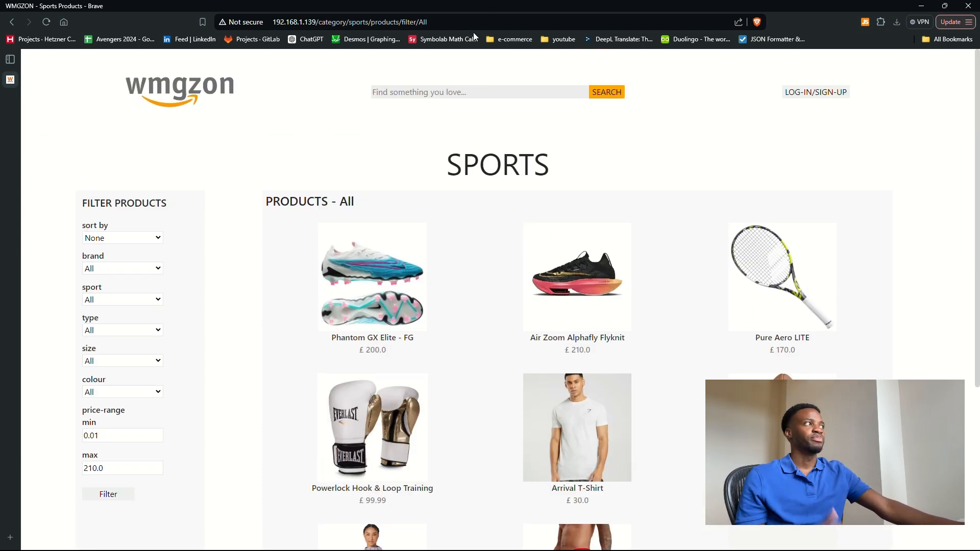
mouse_move(374, 38)
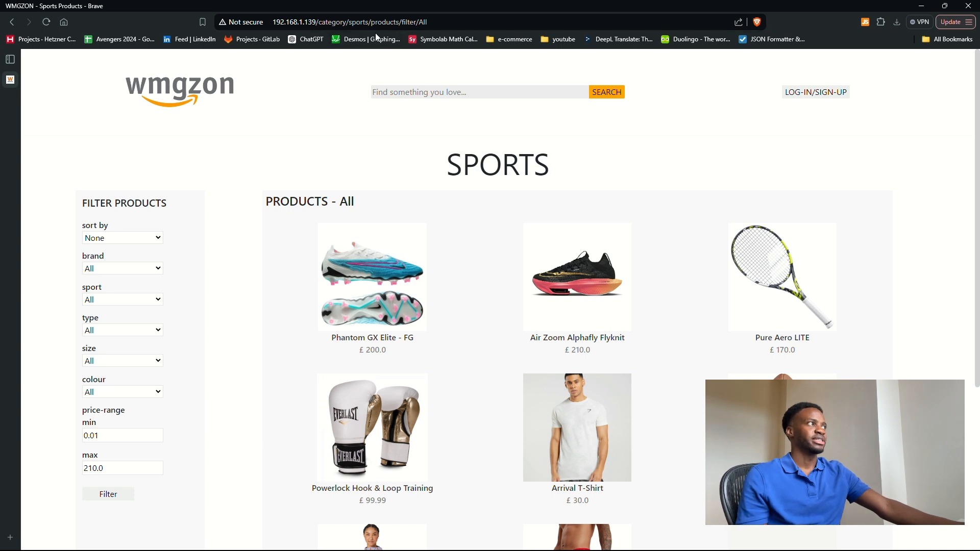
mouse_move(444, 25)
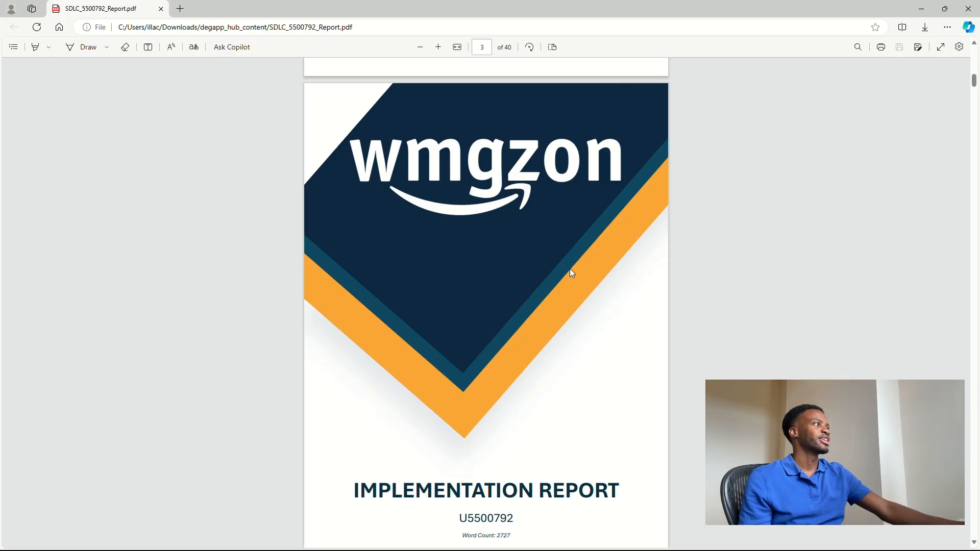
Scroll the WMGZON Implementation Report from its cover page through the contents and requirements.
scroll(down, 3)
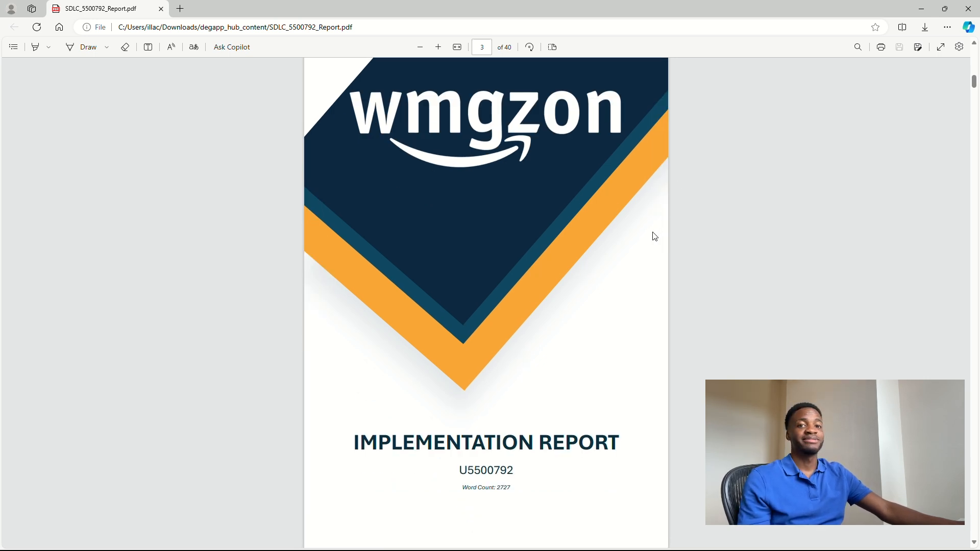
mouse_move(632, 236)
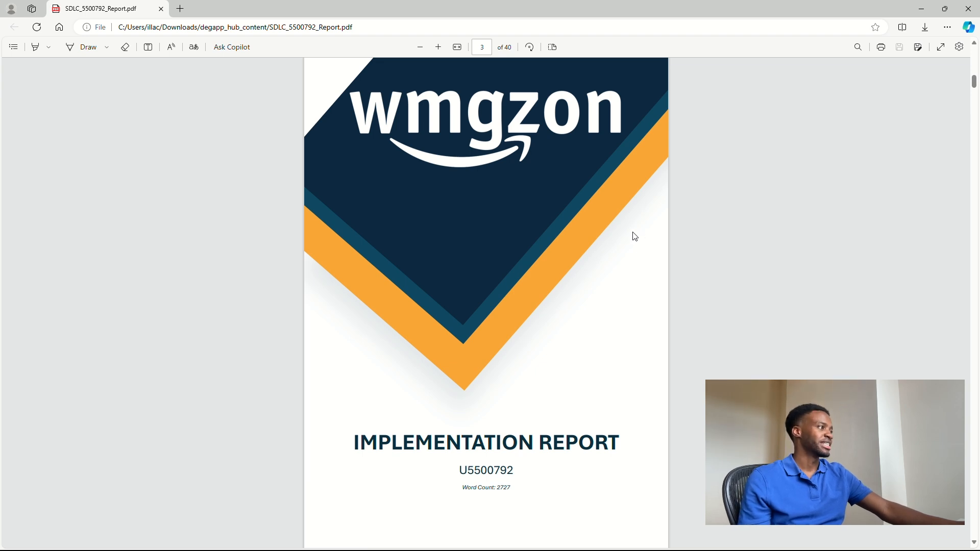
scroll(down, 3)
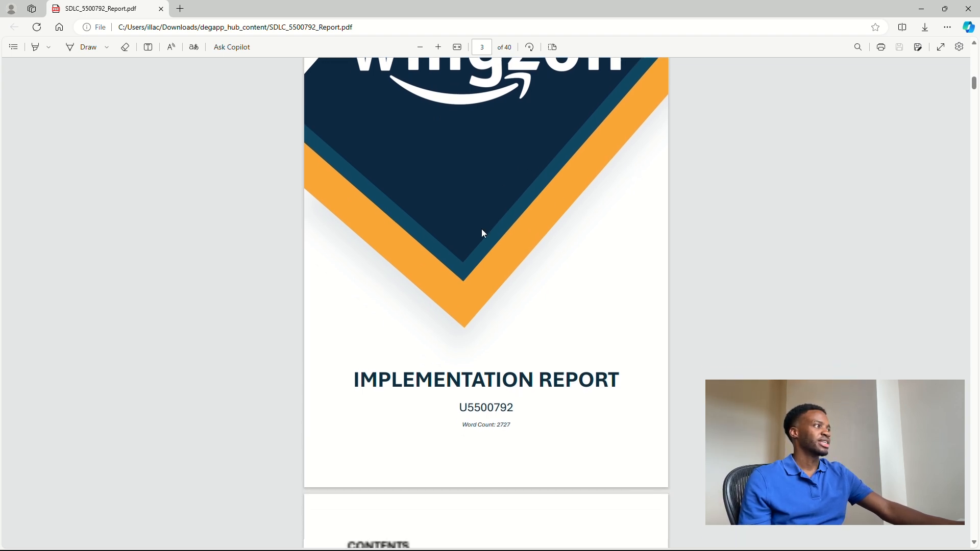
scroll(down, 3)
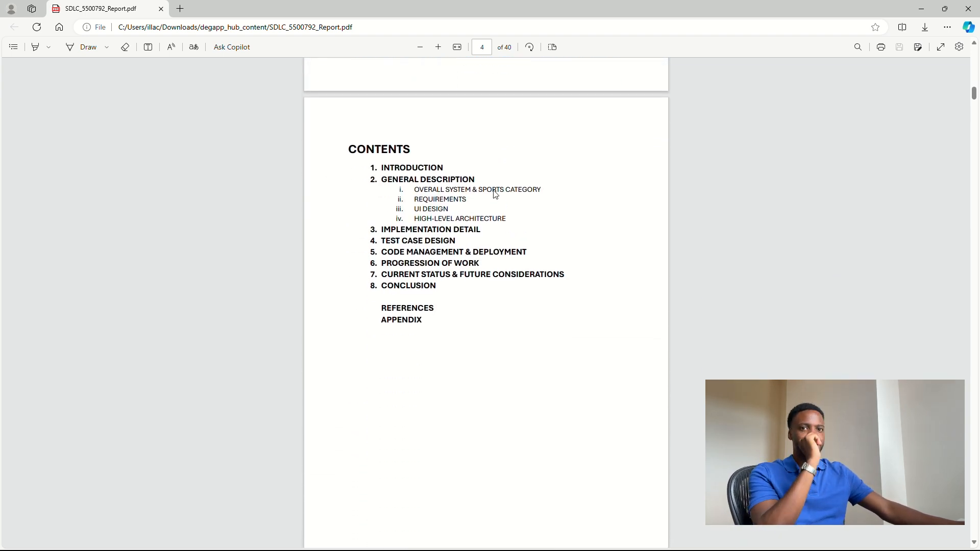
scroll(down, 3)
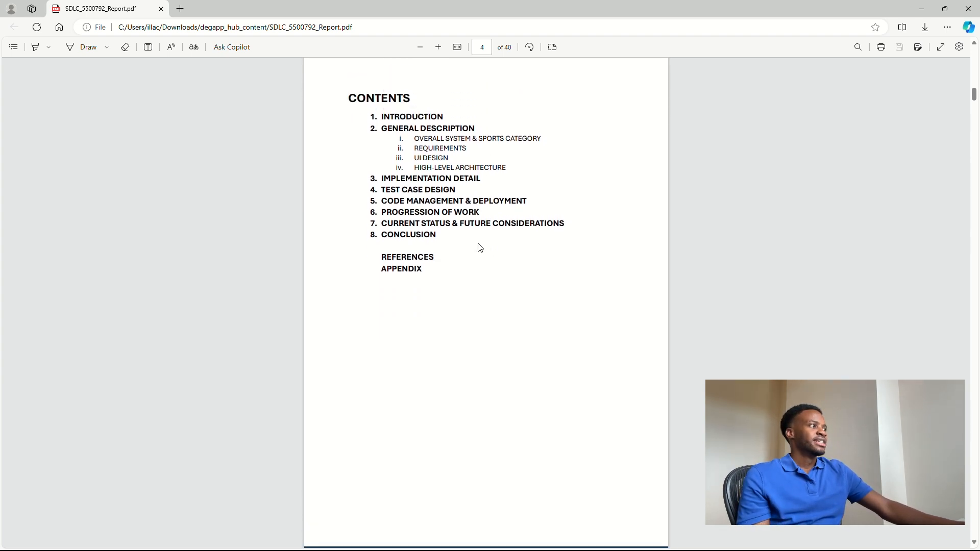
scroll(down, 3)
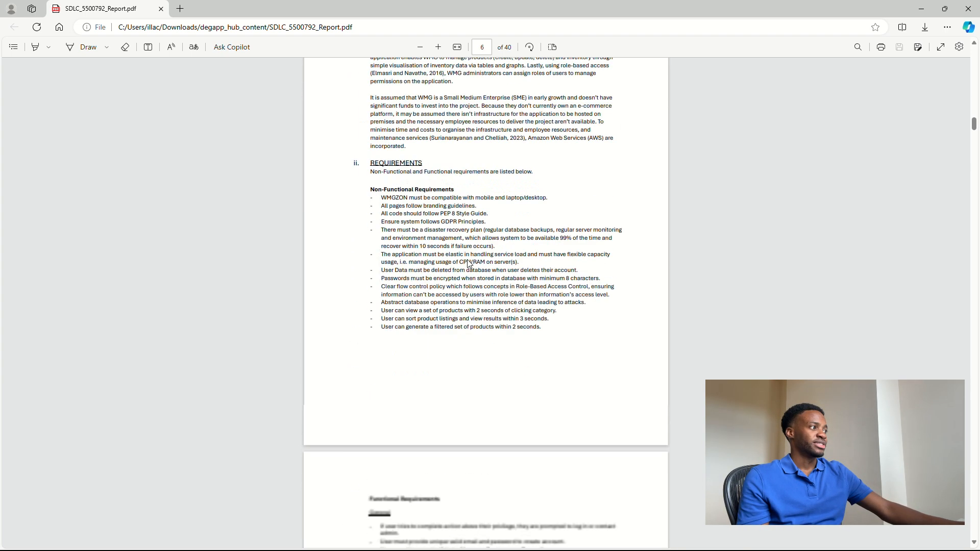
scroll(down, 3)
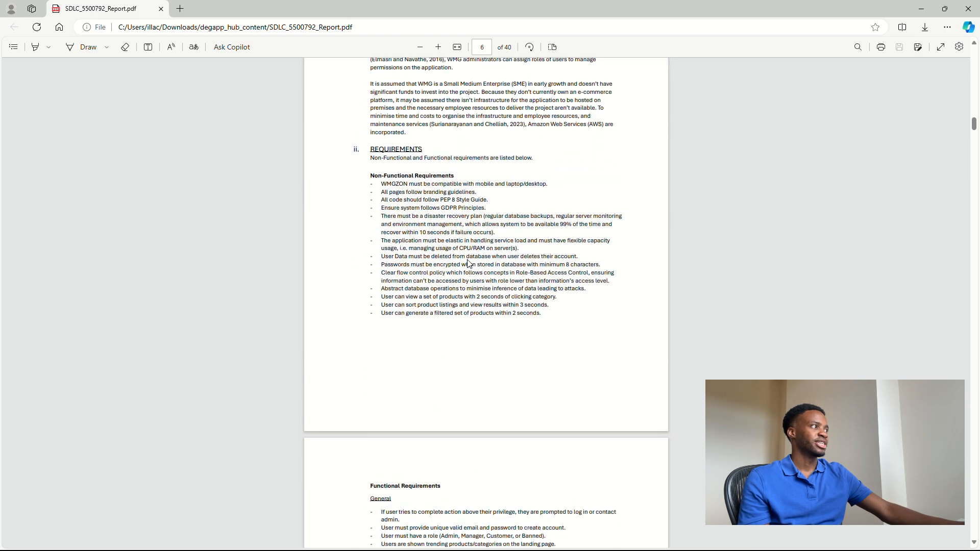
Continue down past the architecture diagrams to Figure 4, the class diagram.
scroll(down, 3)
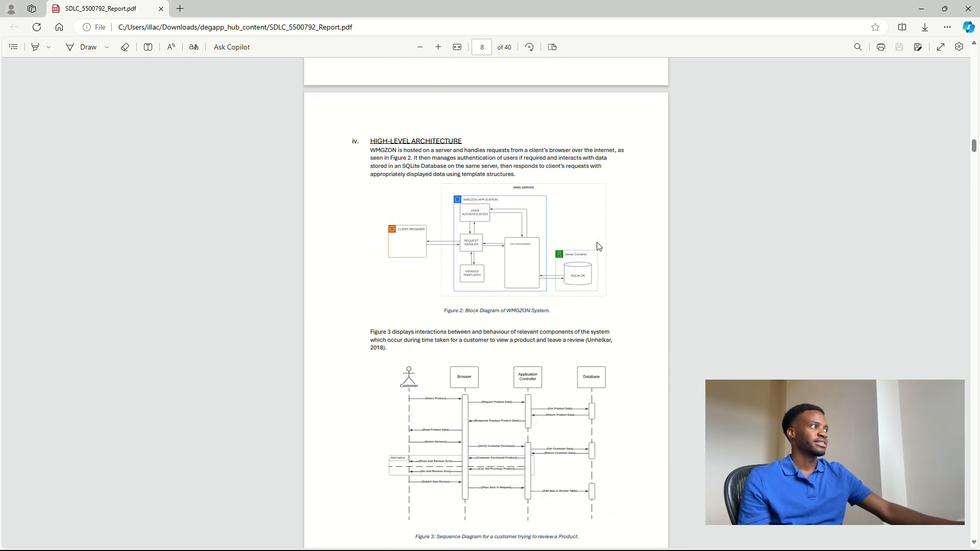
mouse_move(589, 219)
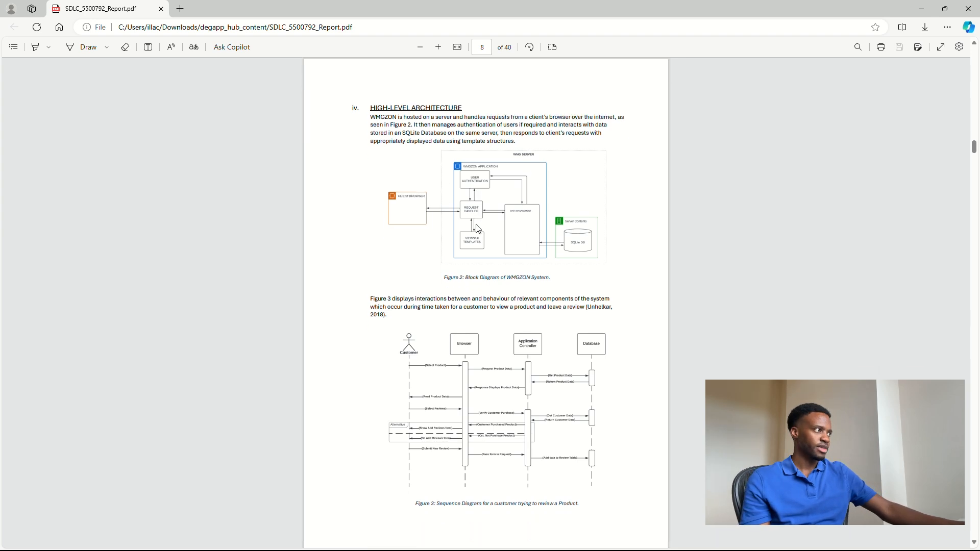
scroll(down, 3)
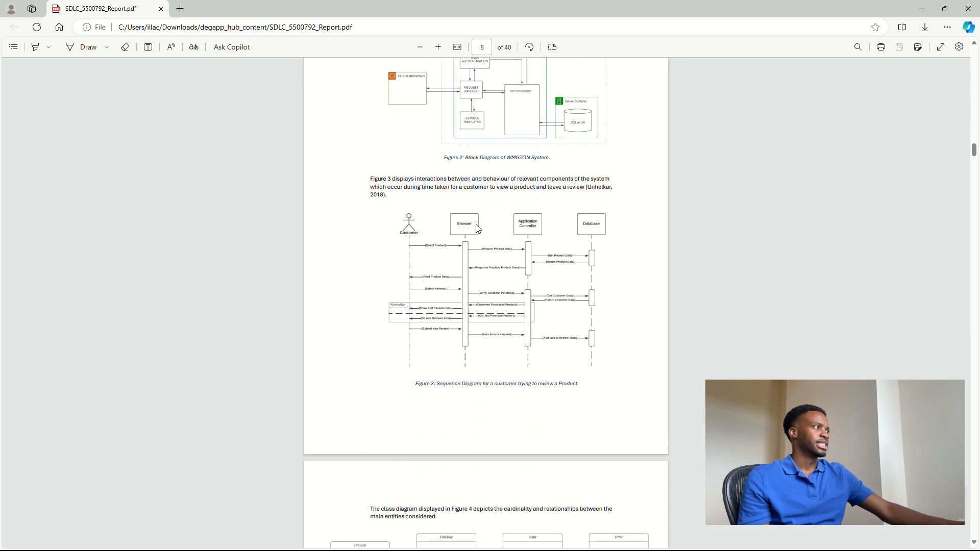
scroll(down, 3)
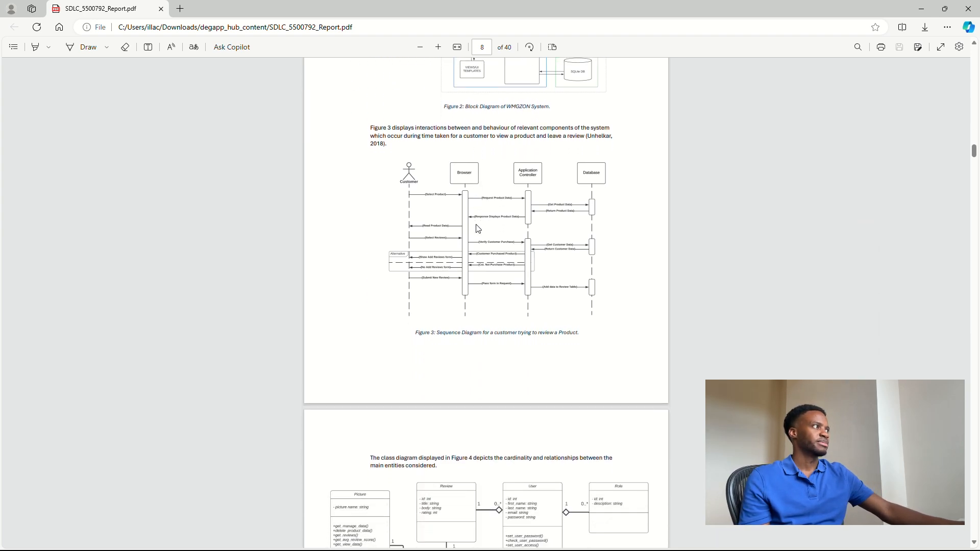
scroll(down, 3)
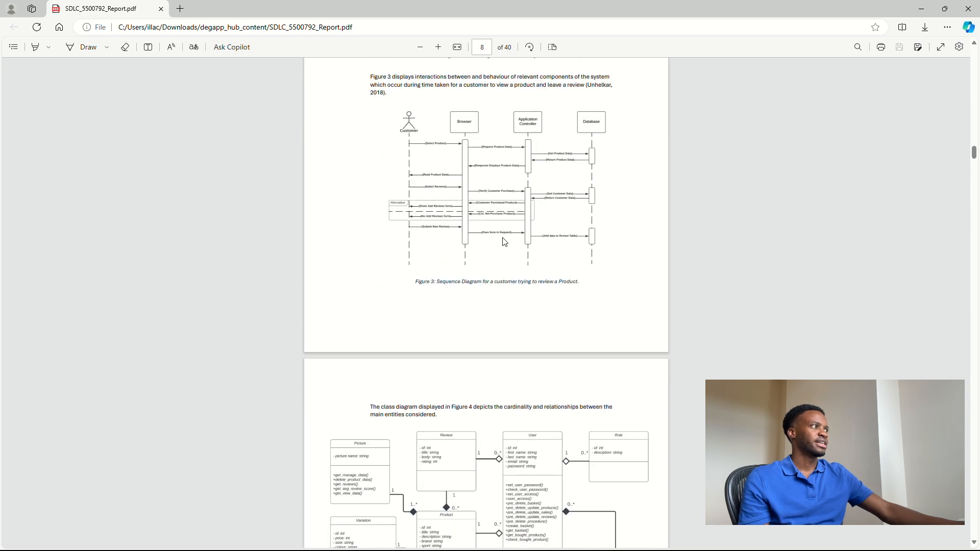
scroll(down, 3)
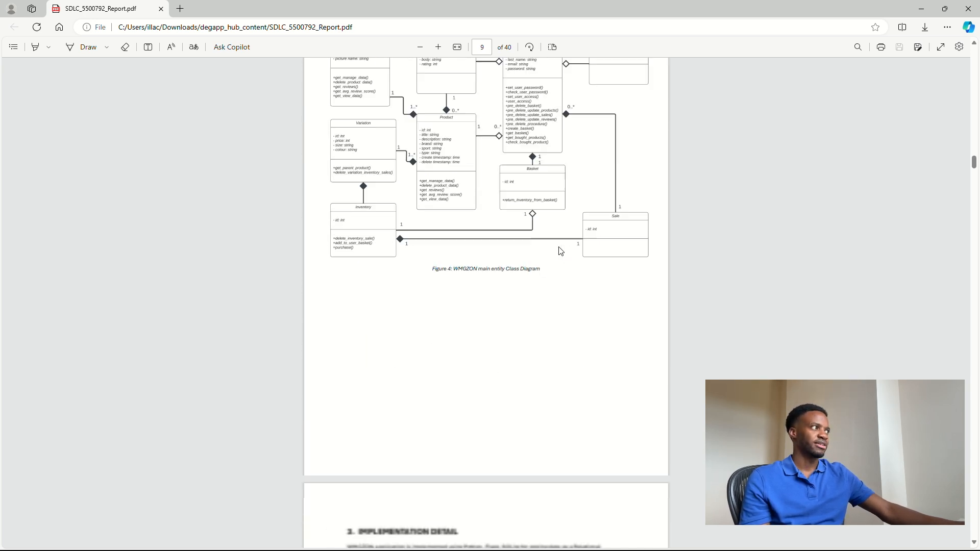
Scroll through the Implementation Detail and Code Management sections of the report.
scroll(down, 3)
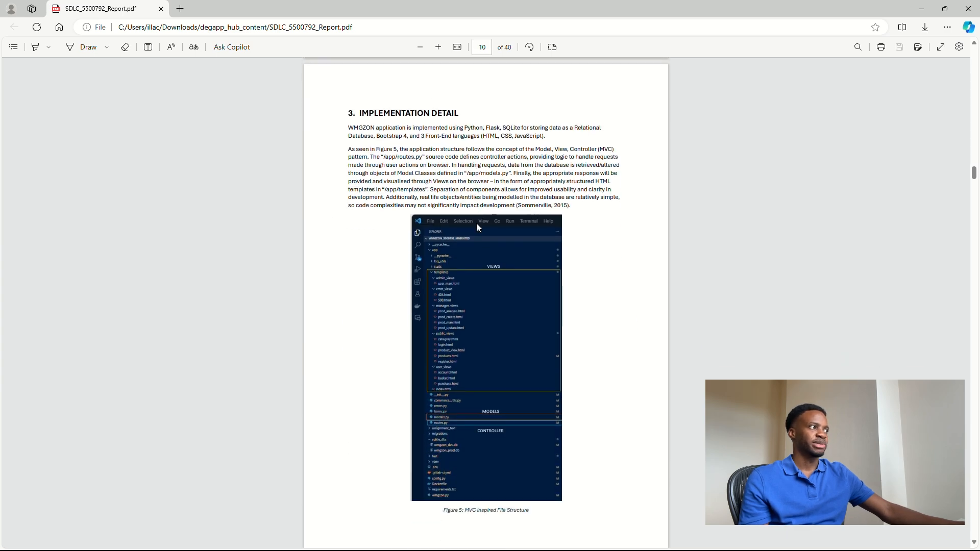
scroll(down, 3)
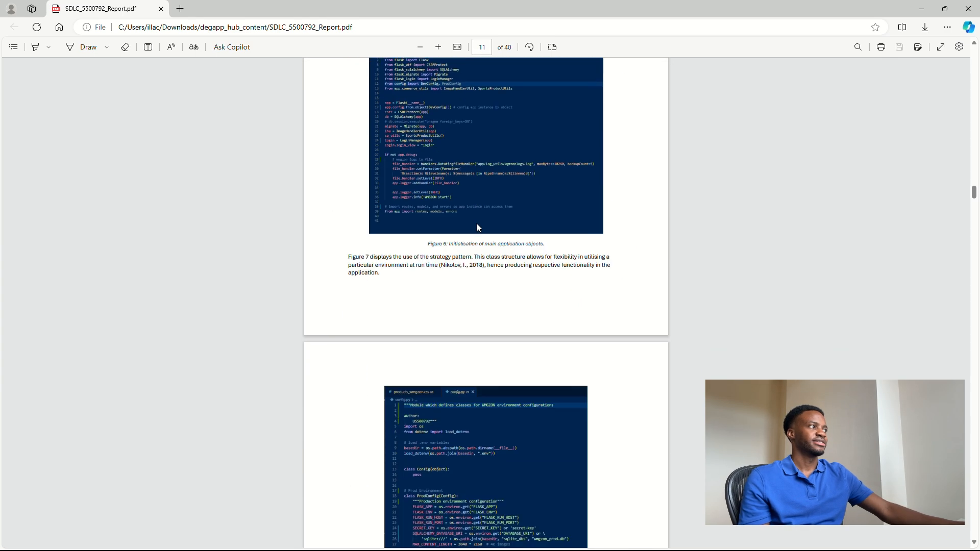
scroll(down, 3)
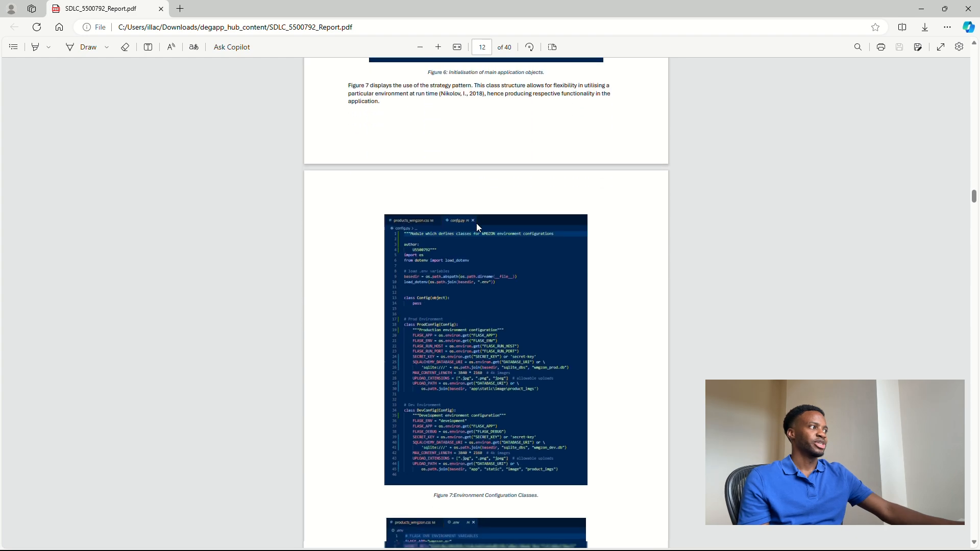
scroll(down, 3)
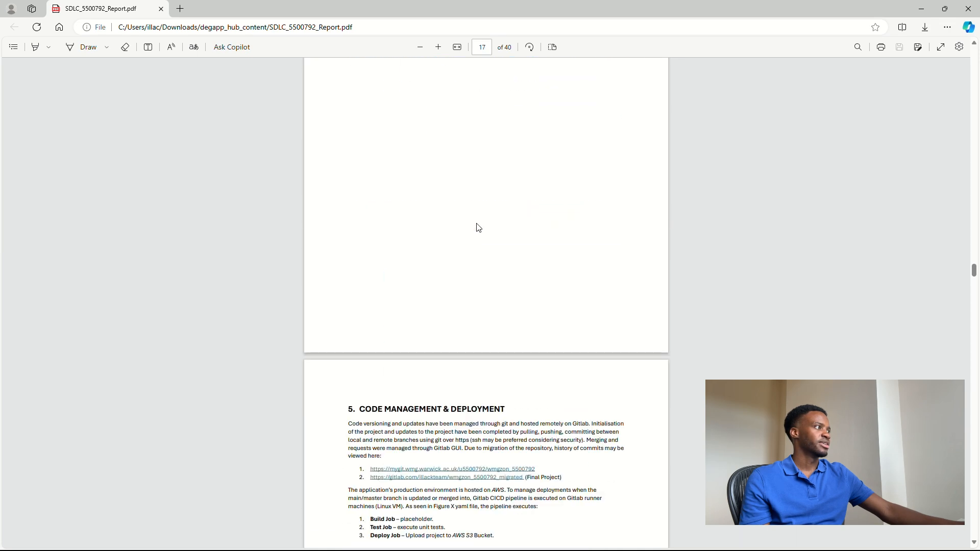
Continue past Progression of Work to the Conclusion on page 22.
scroll(down, 3)
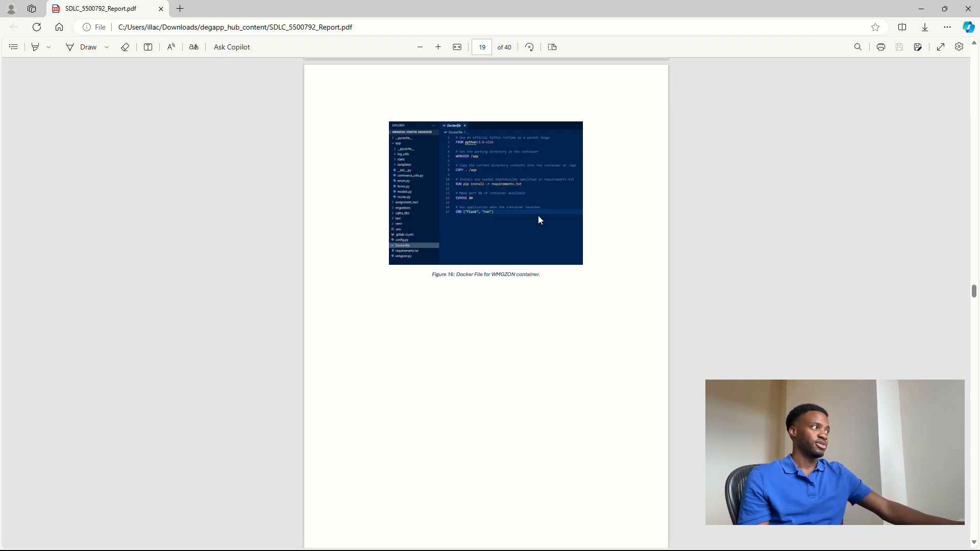
scroll(down, 3)
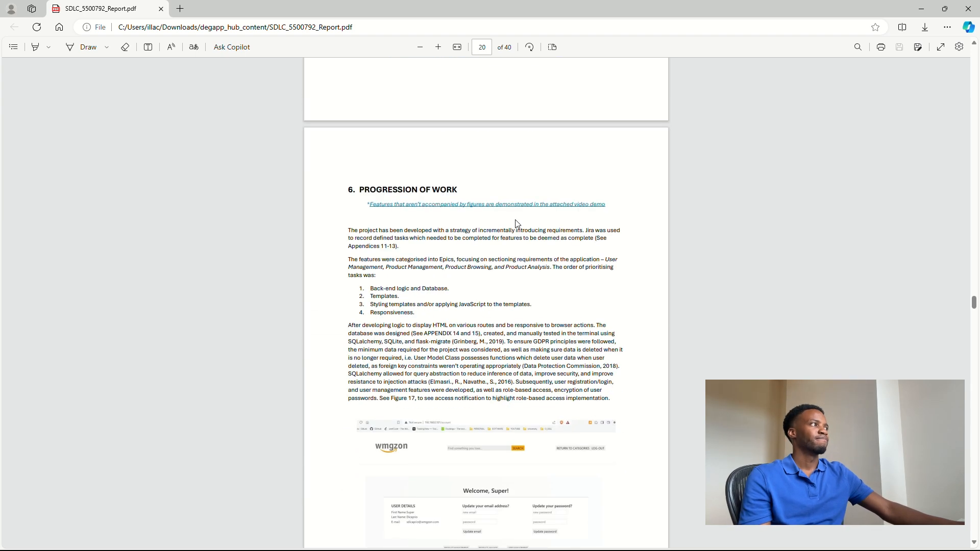
scroll(down, 3)
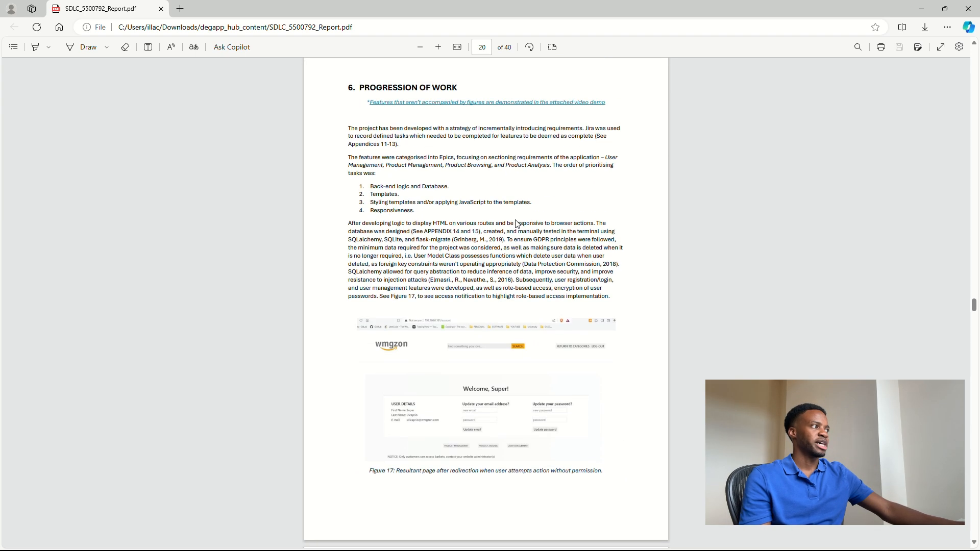
scroll(down, 3)
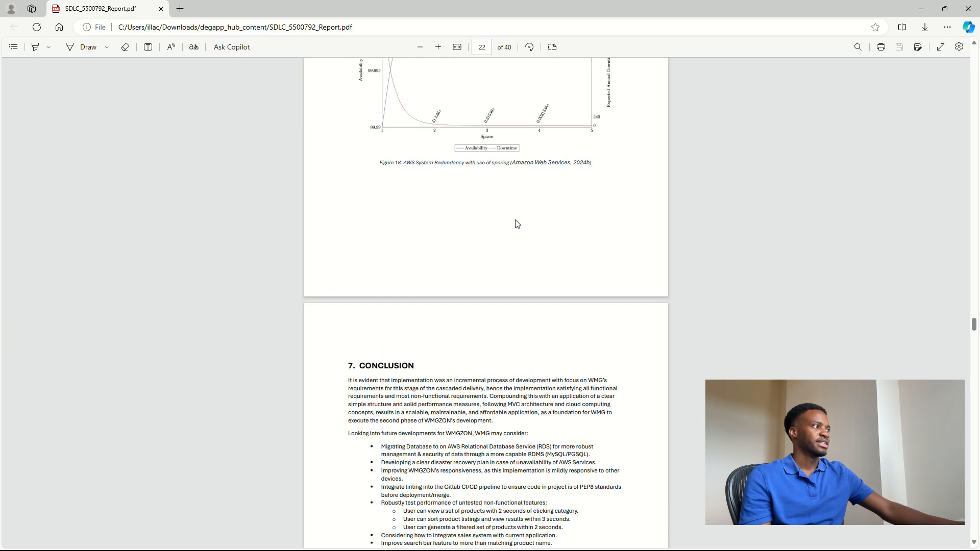